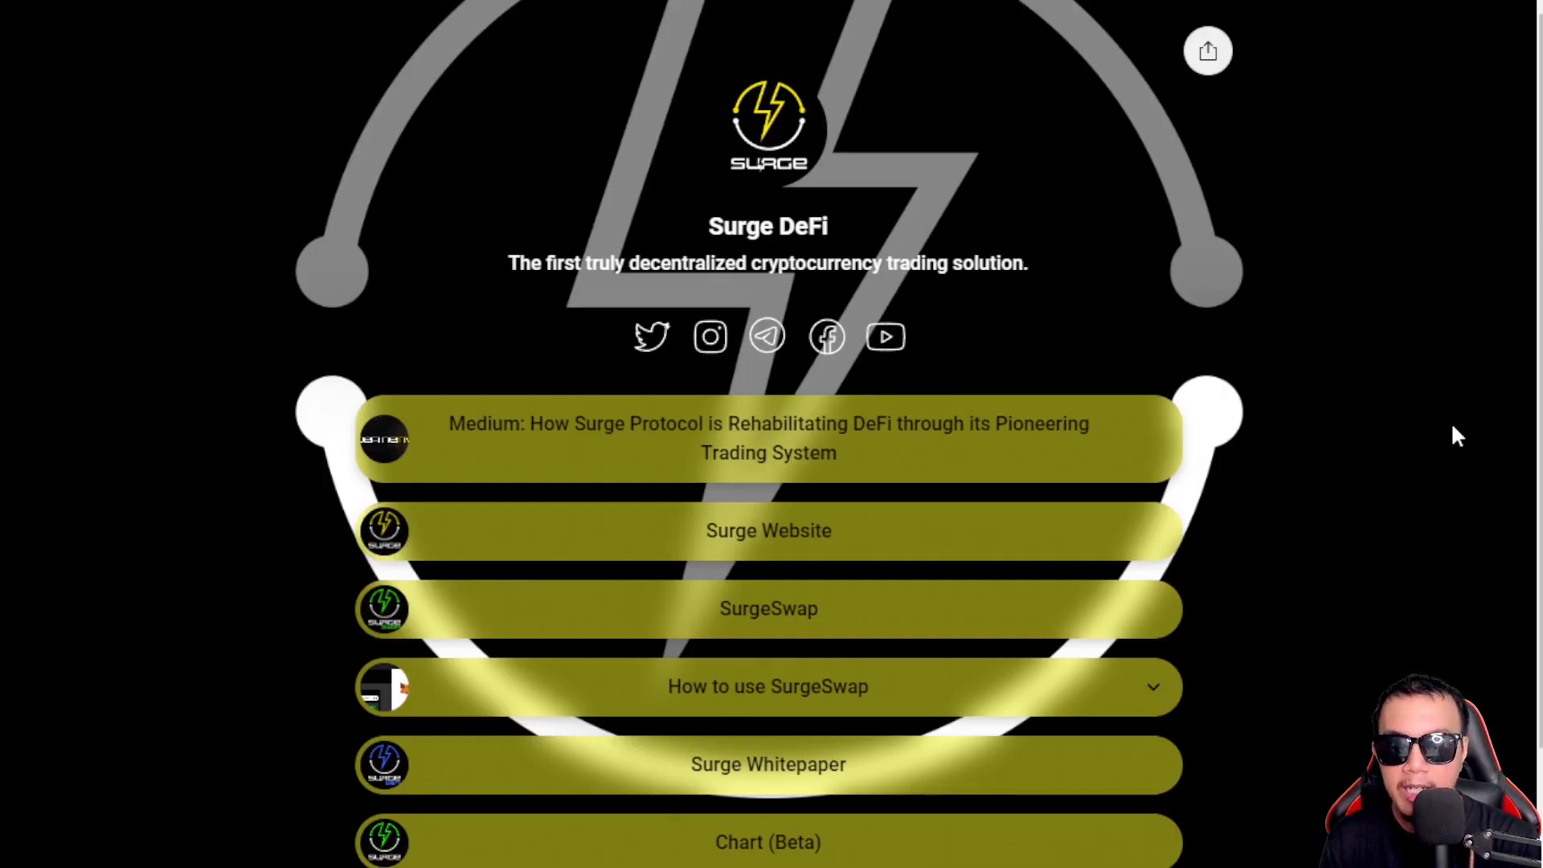
mouse_move(801, 859)
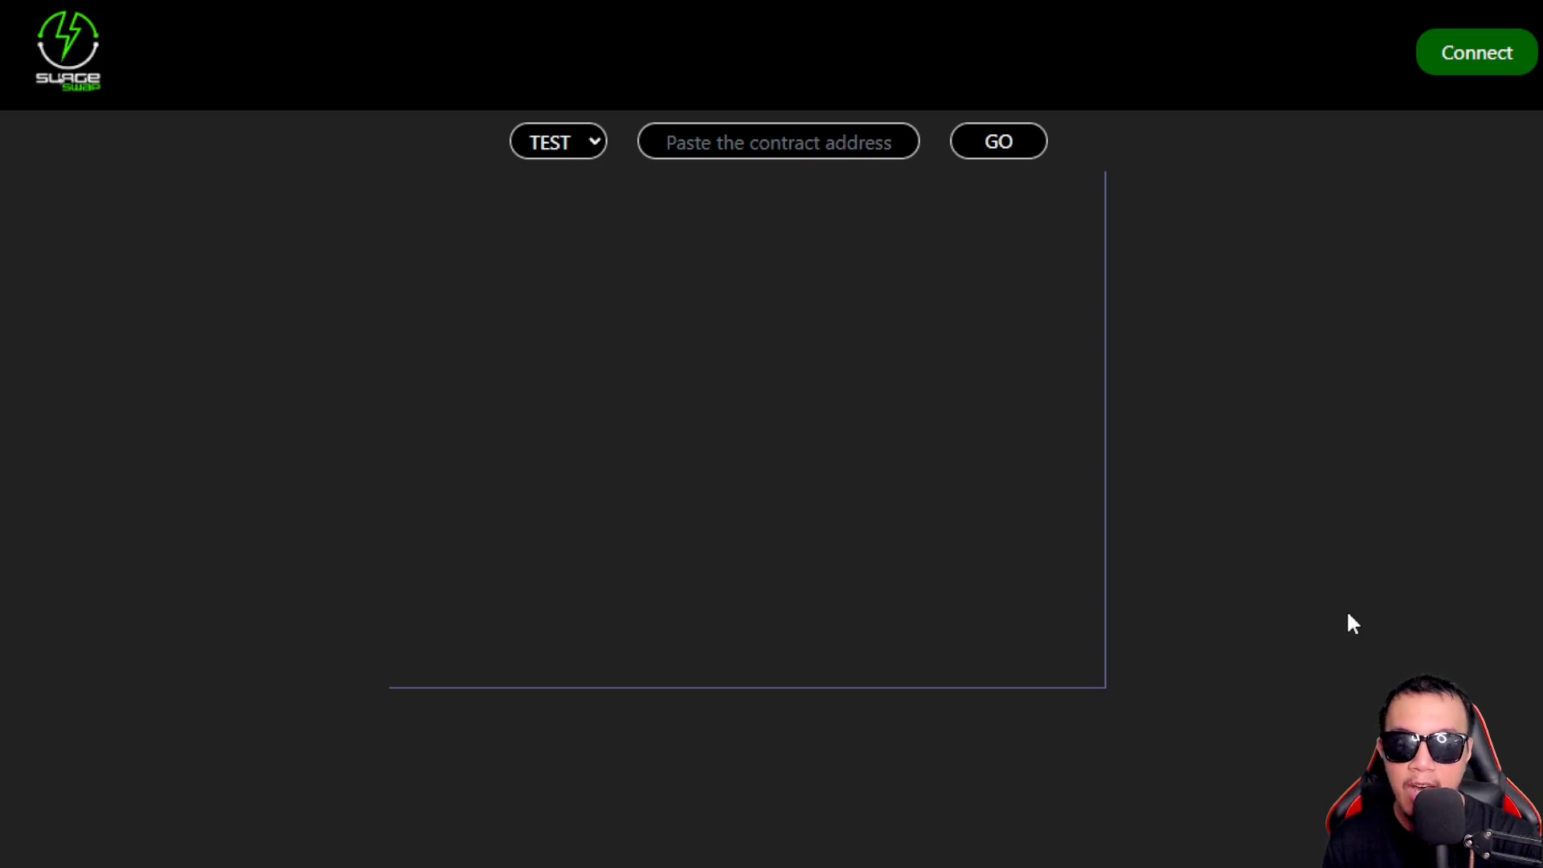
mouse_move(1346, 663)
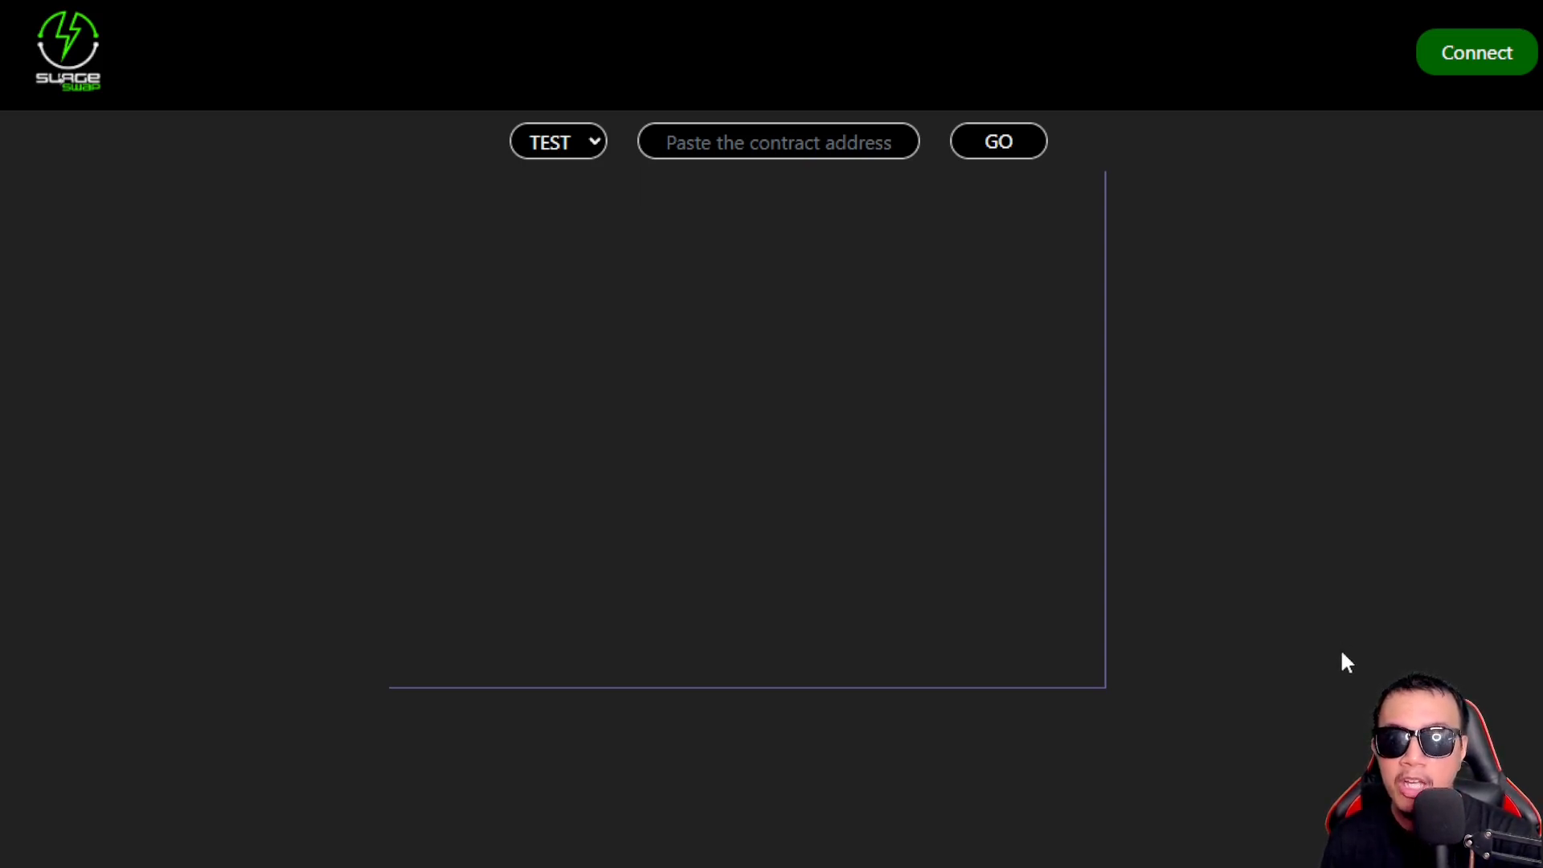
mouse_move(1341, 672)
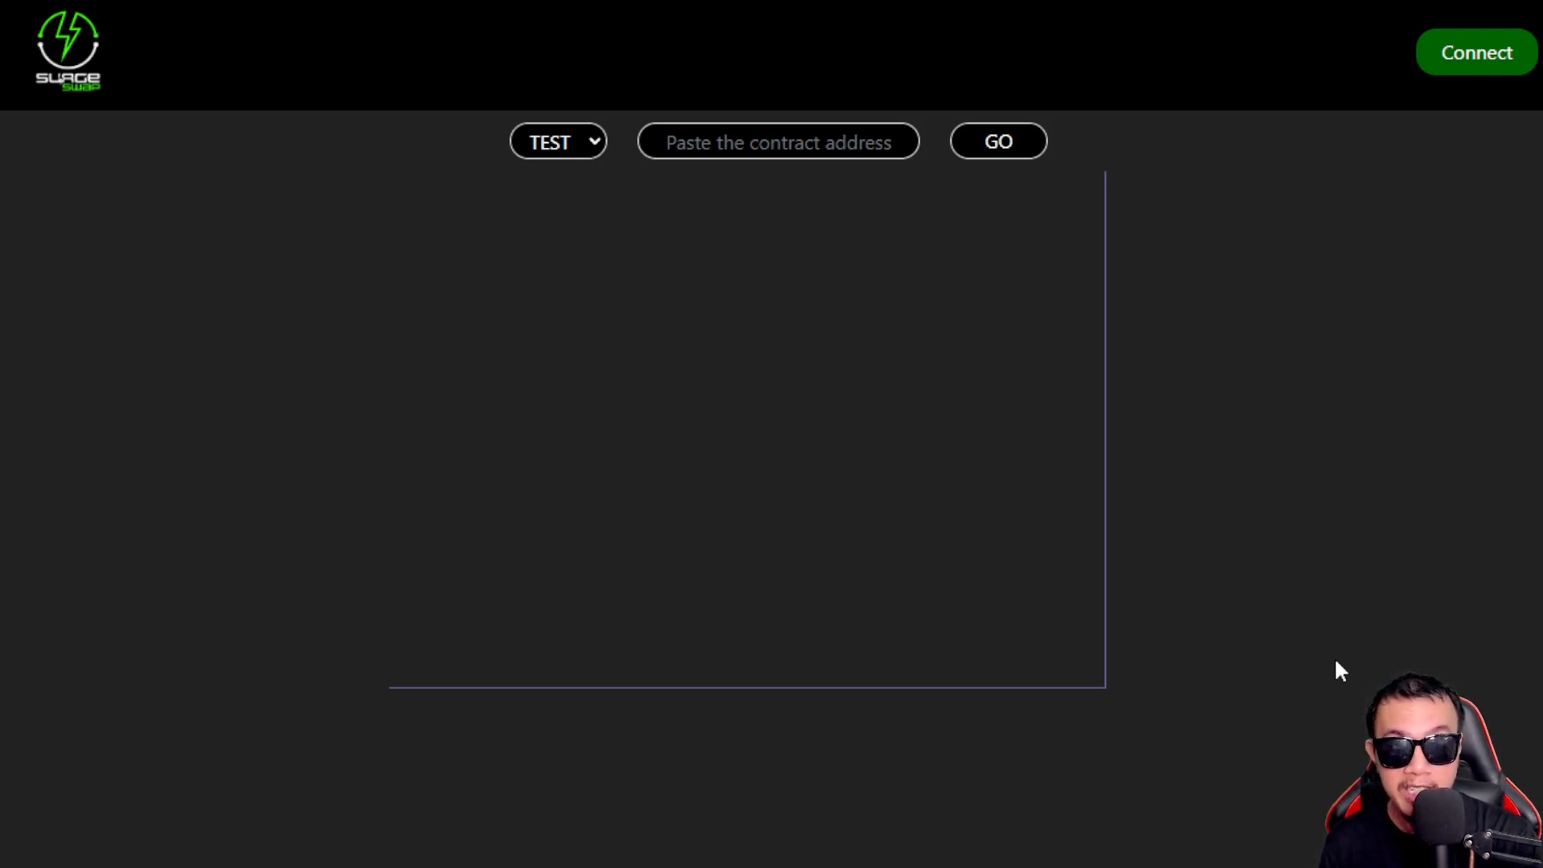
mouse_move(1450, 54)
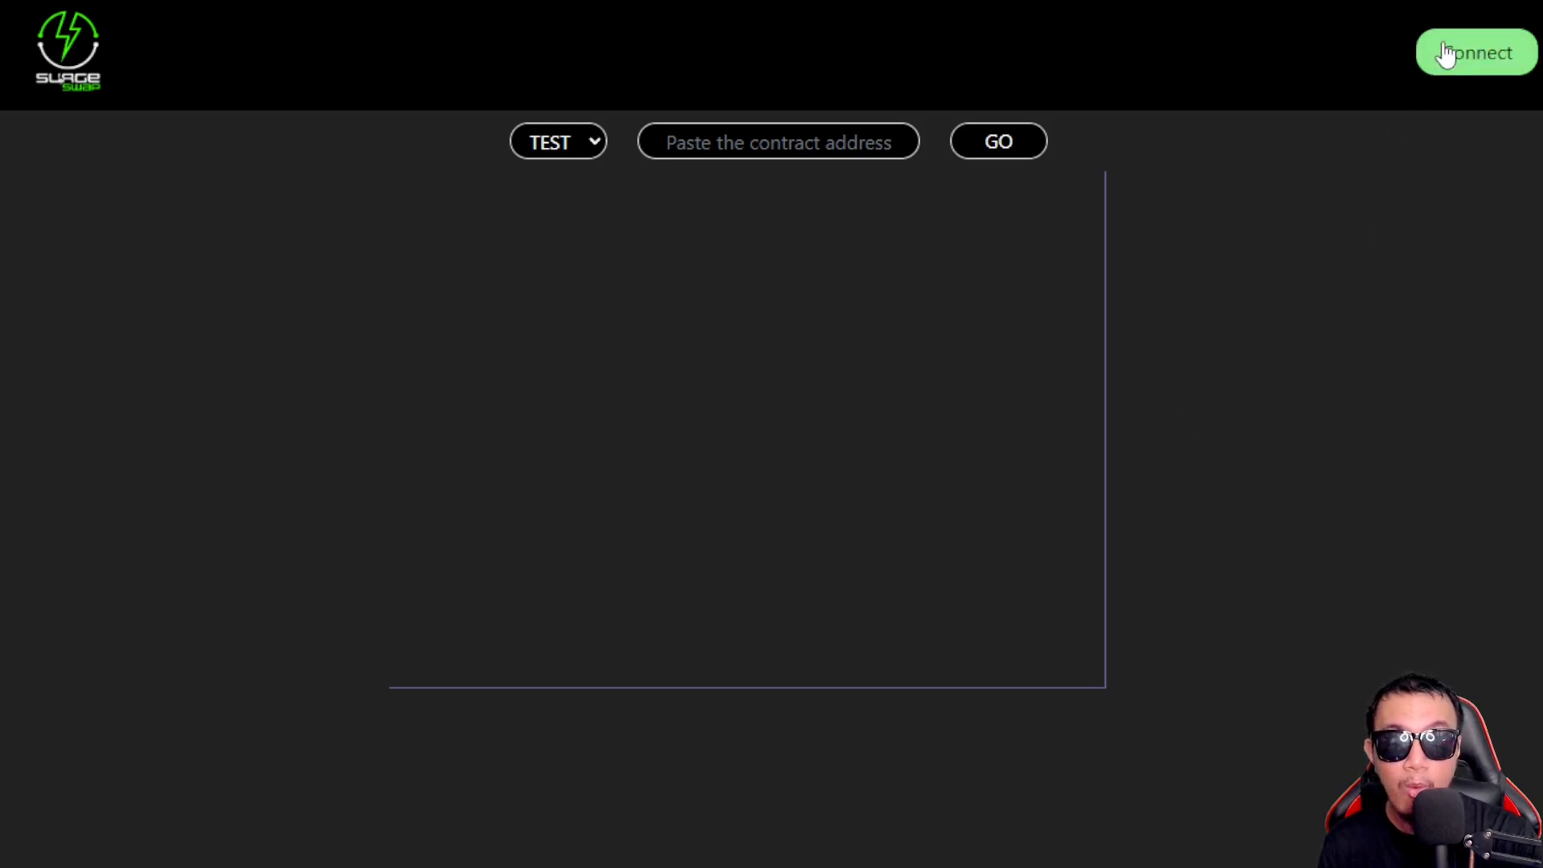
Connect the wallet and choose BSC as the chart network
click(1471, 51)
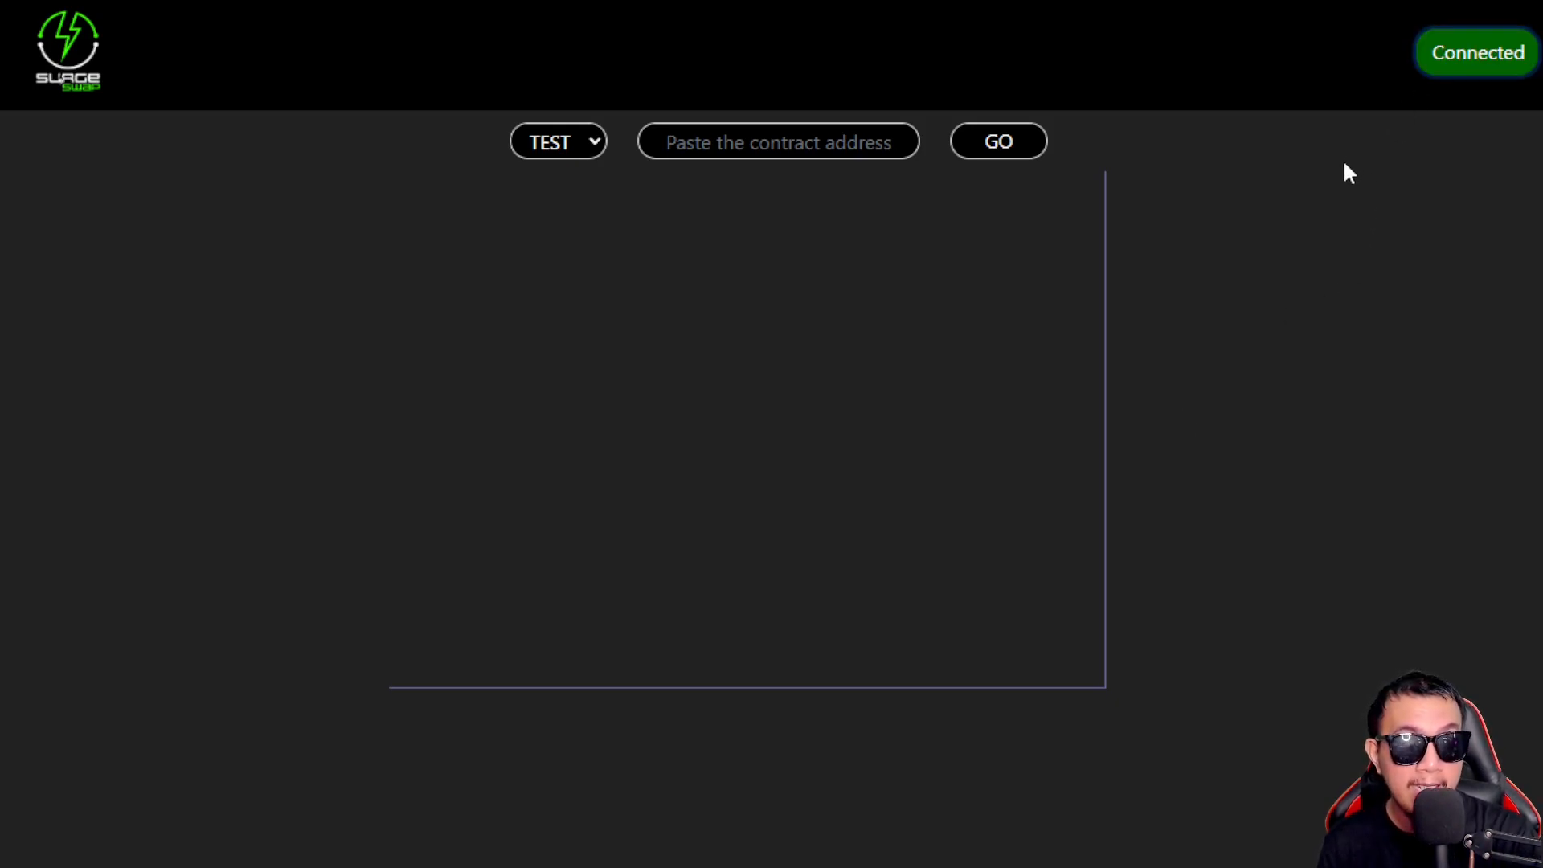
click(558, 141)
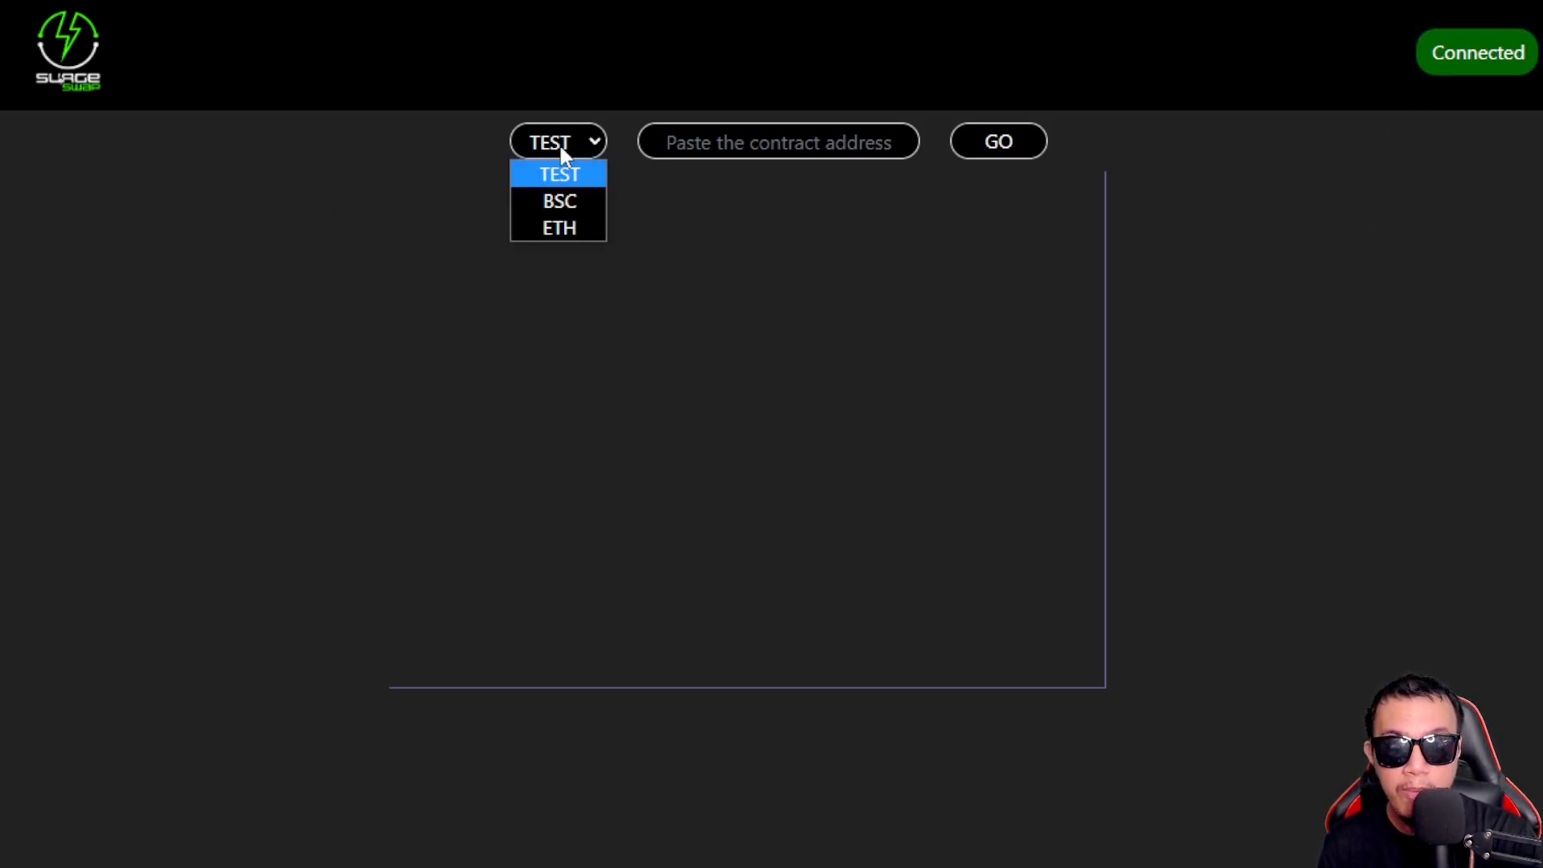
click(559, 200)
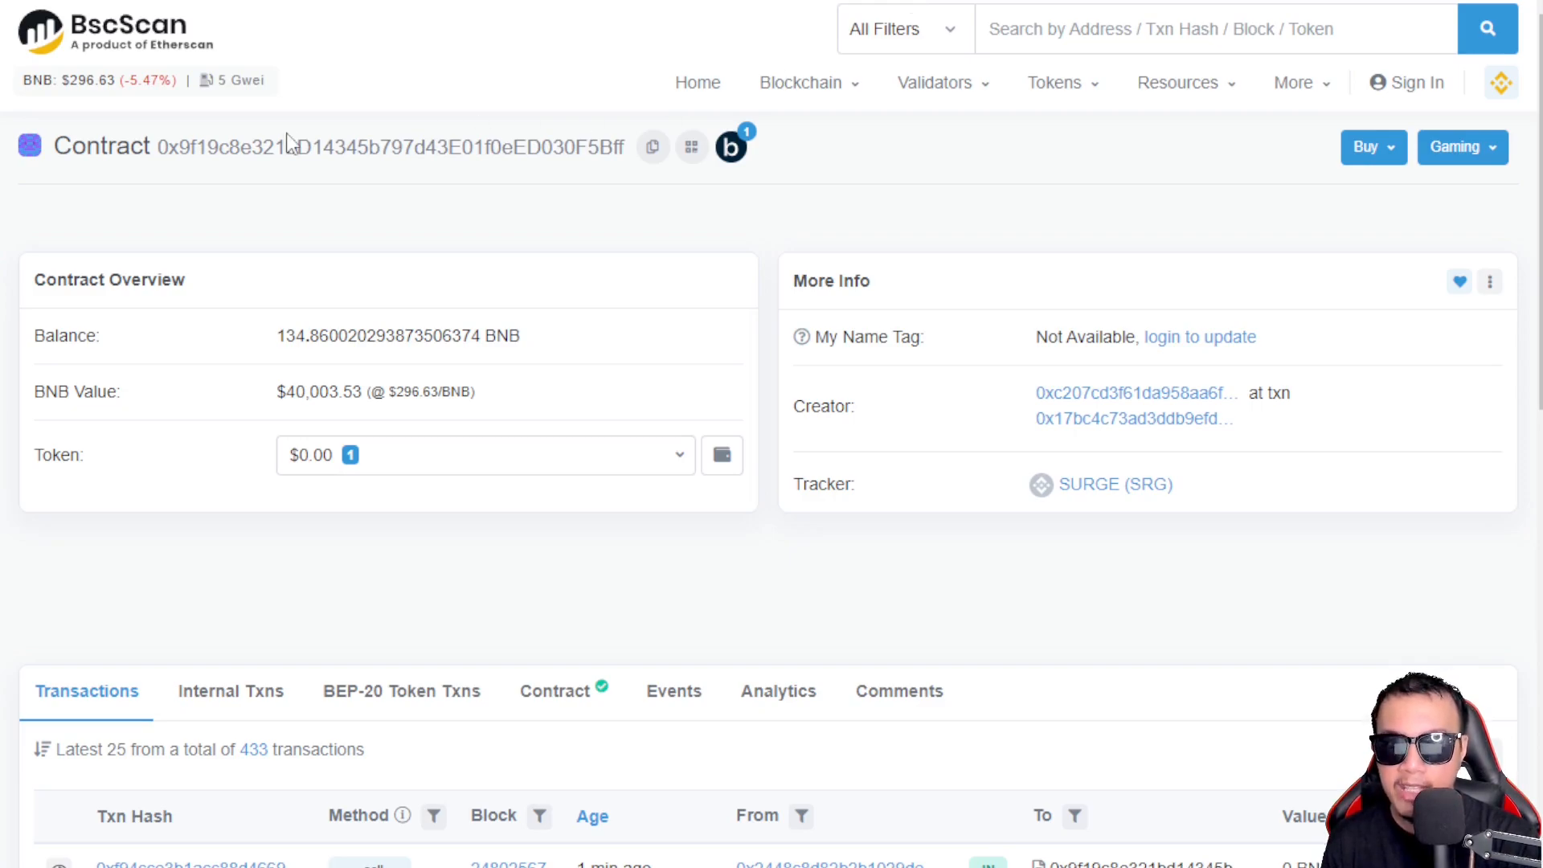
mouse_move(653, 149)
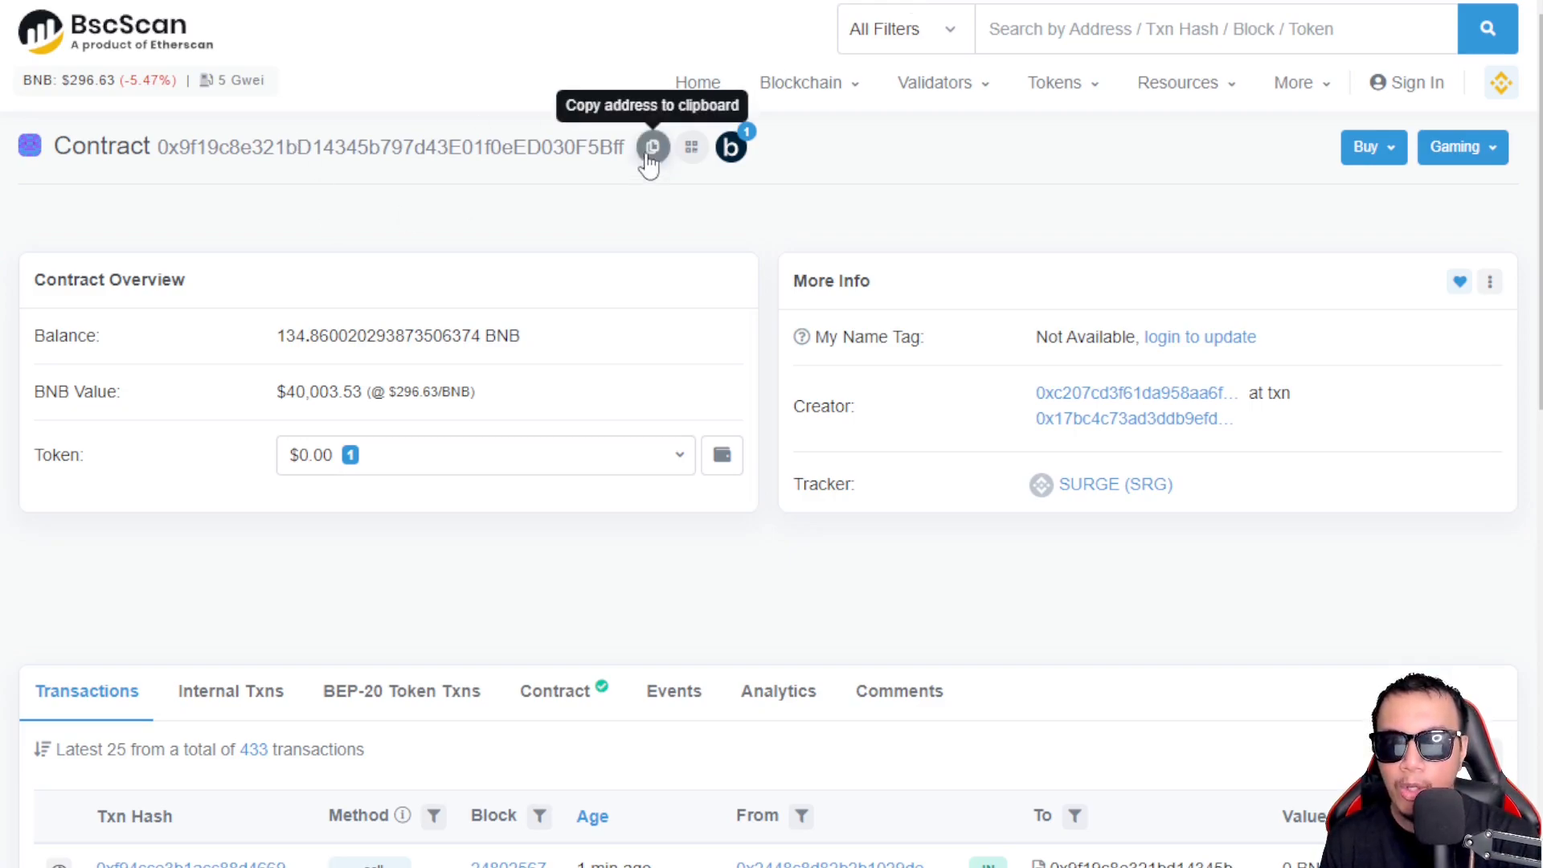
Copy the SURGE contract address from its BscScan page
click(653, 147)
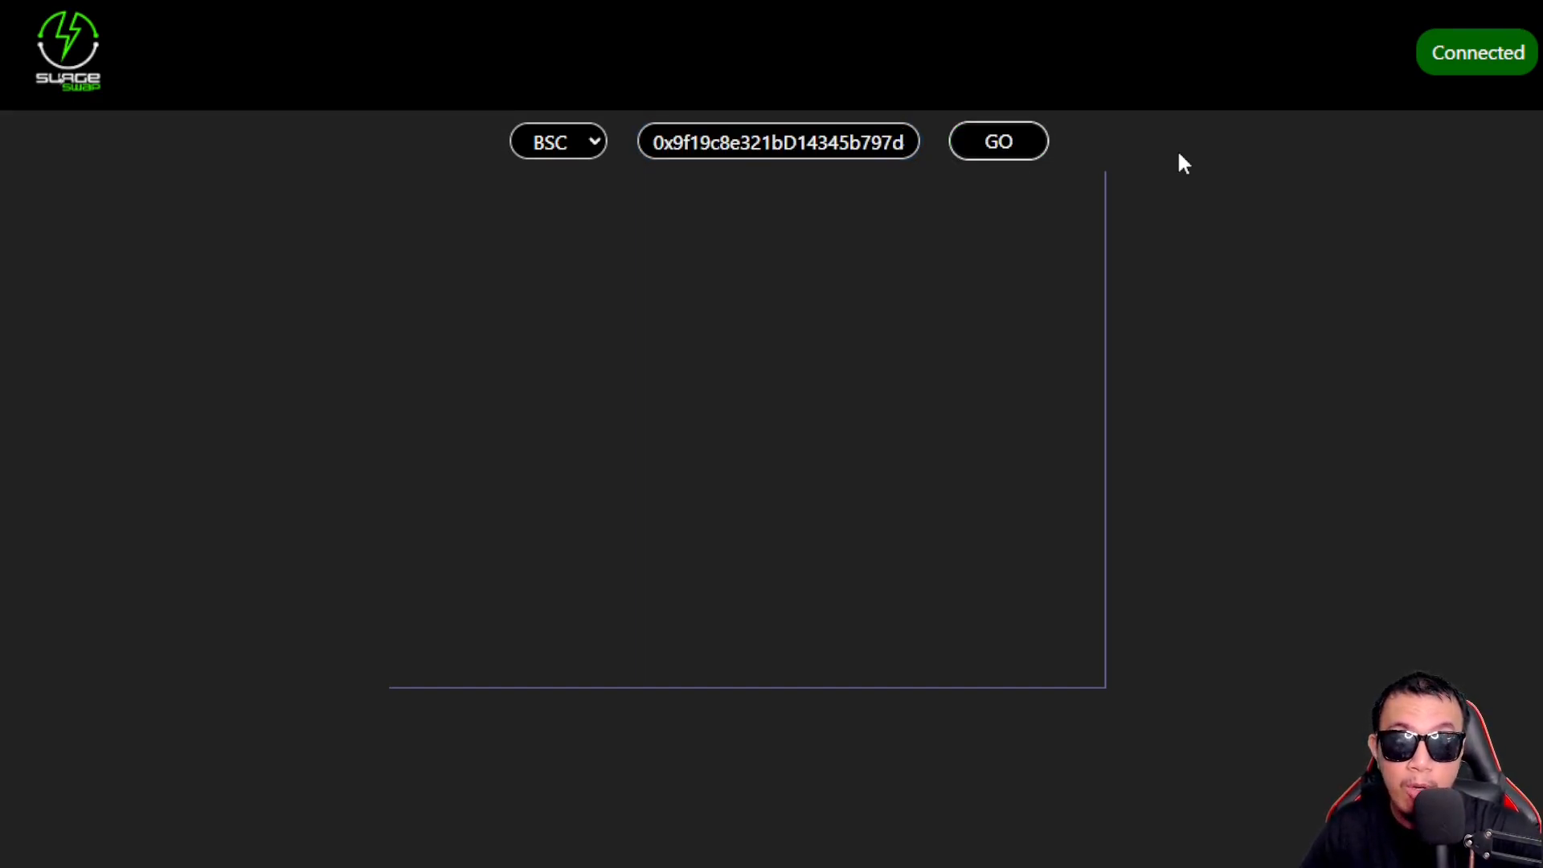
Load the SRG candlestick chart for the pasted BSC contract with GO
click(999, 142)
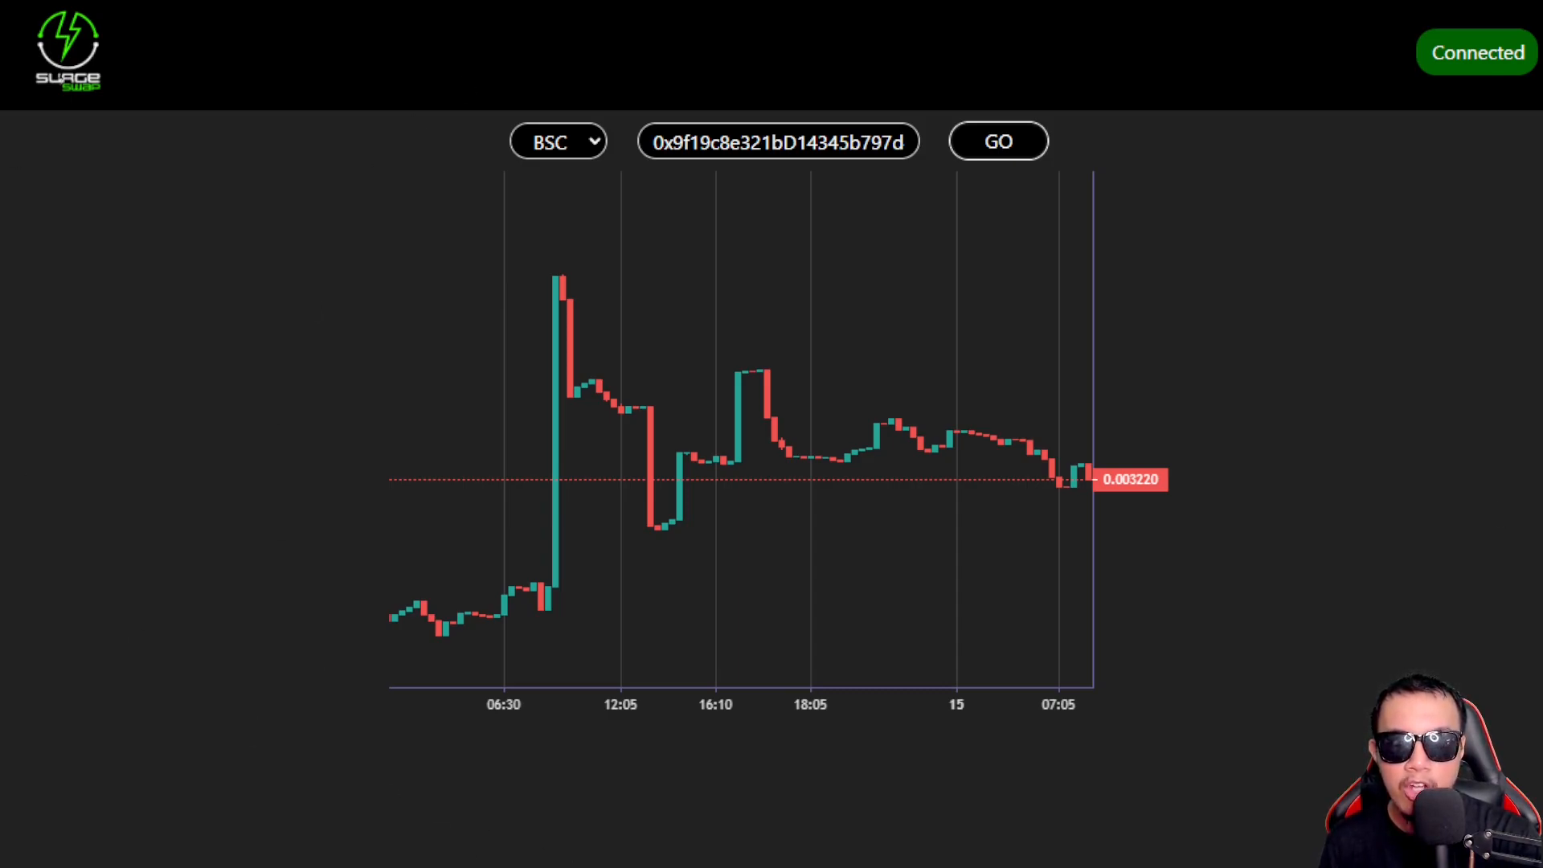
mouse_move(582, 464)
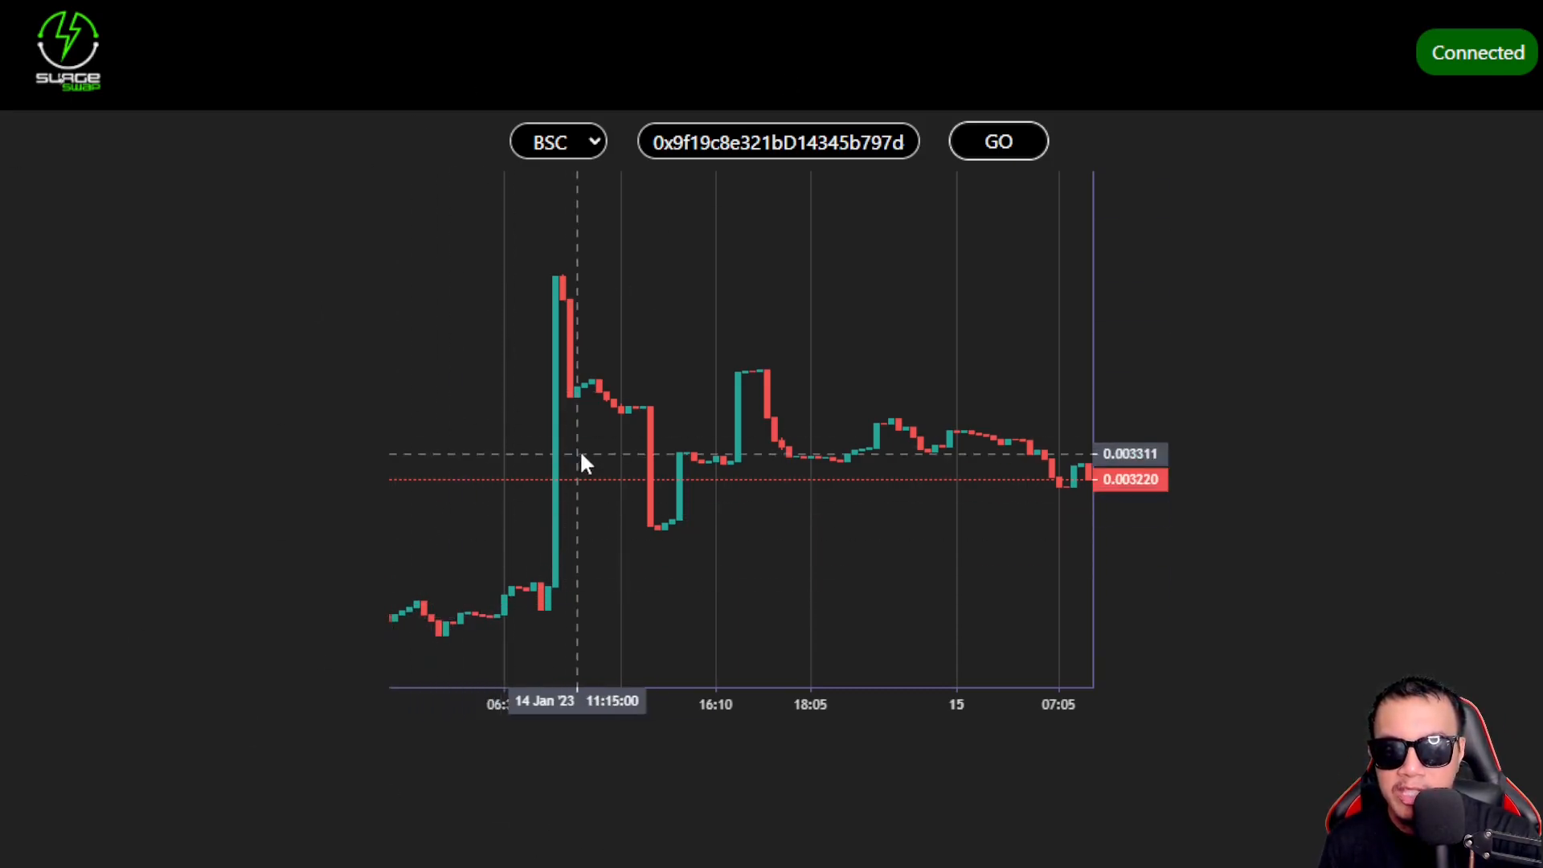
mouse_move(562, 293)
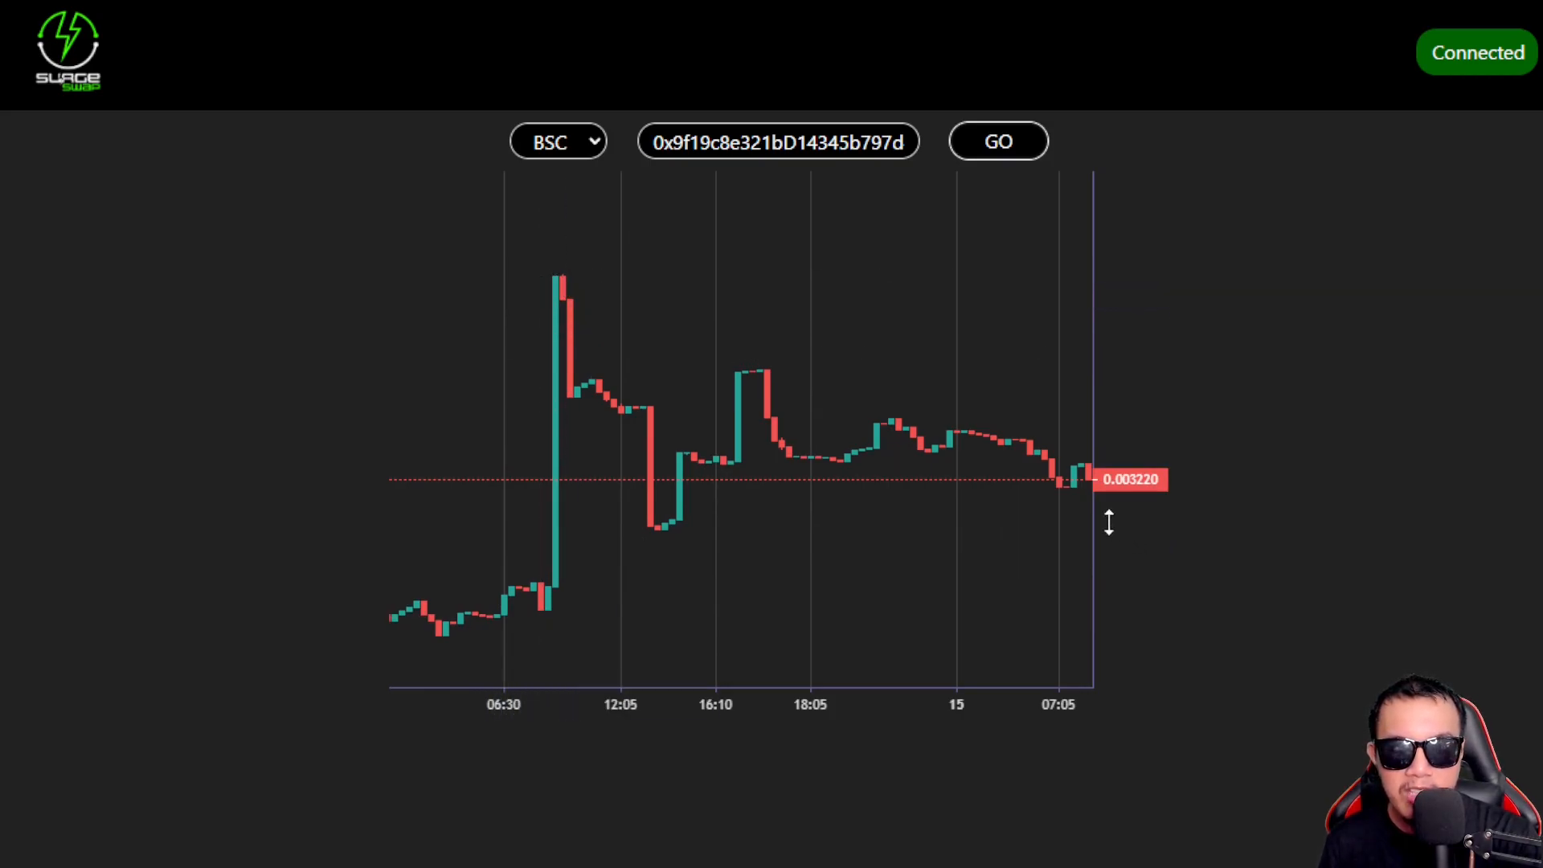
mouse_move(1130, 509)
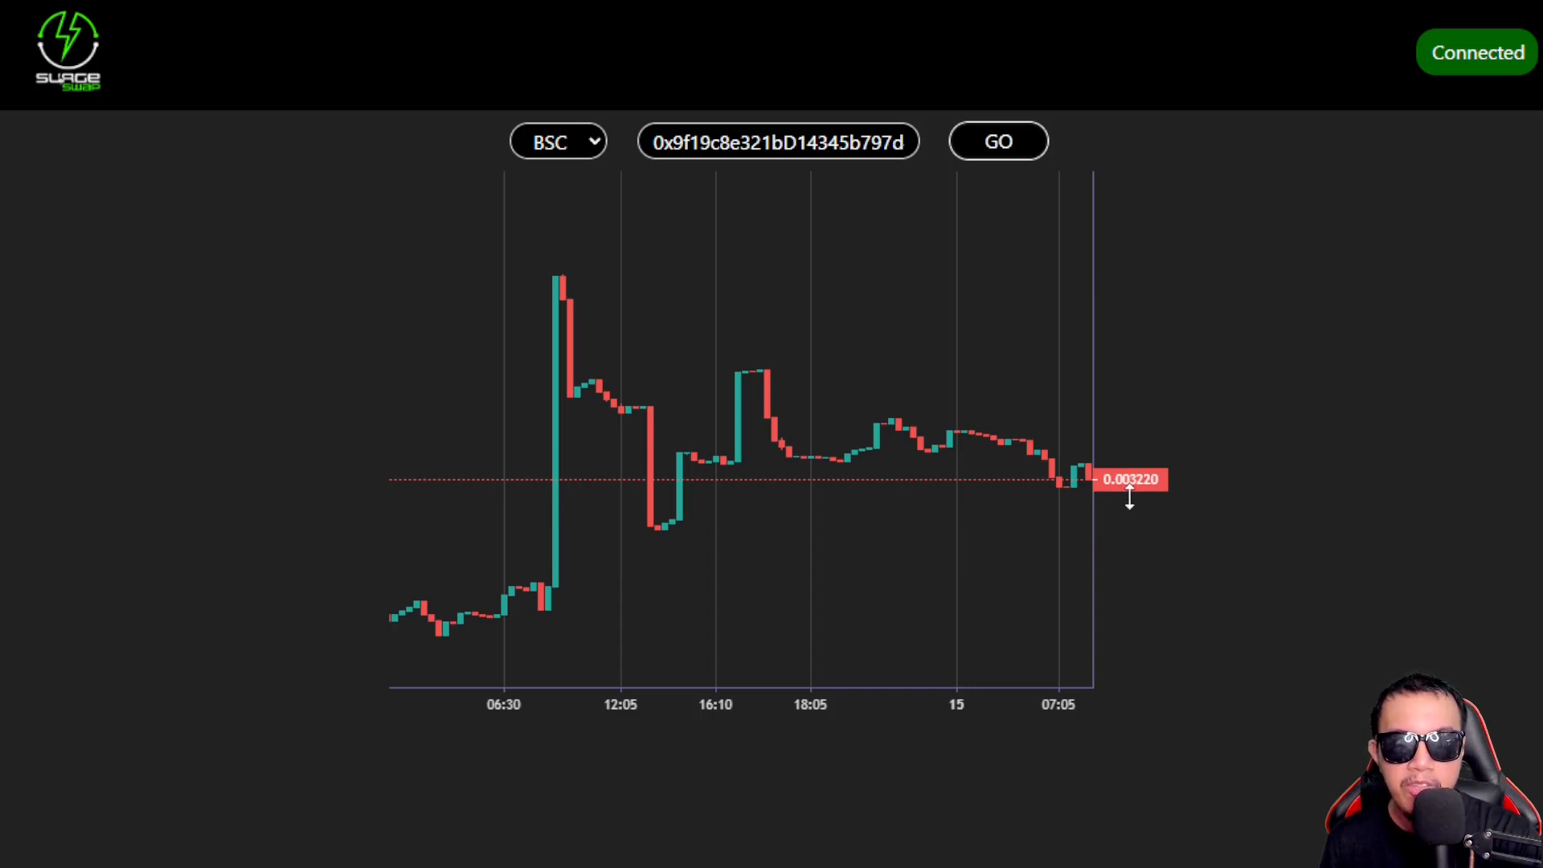
mouse_move(1028, 662)
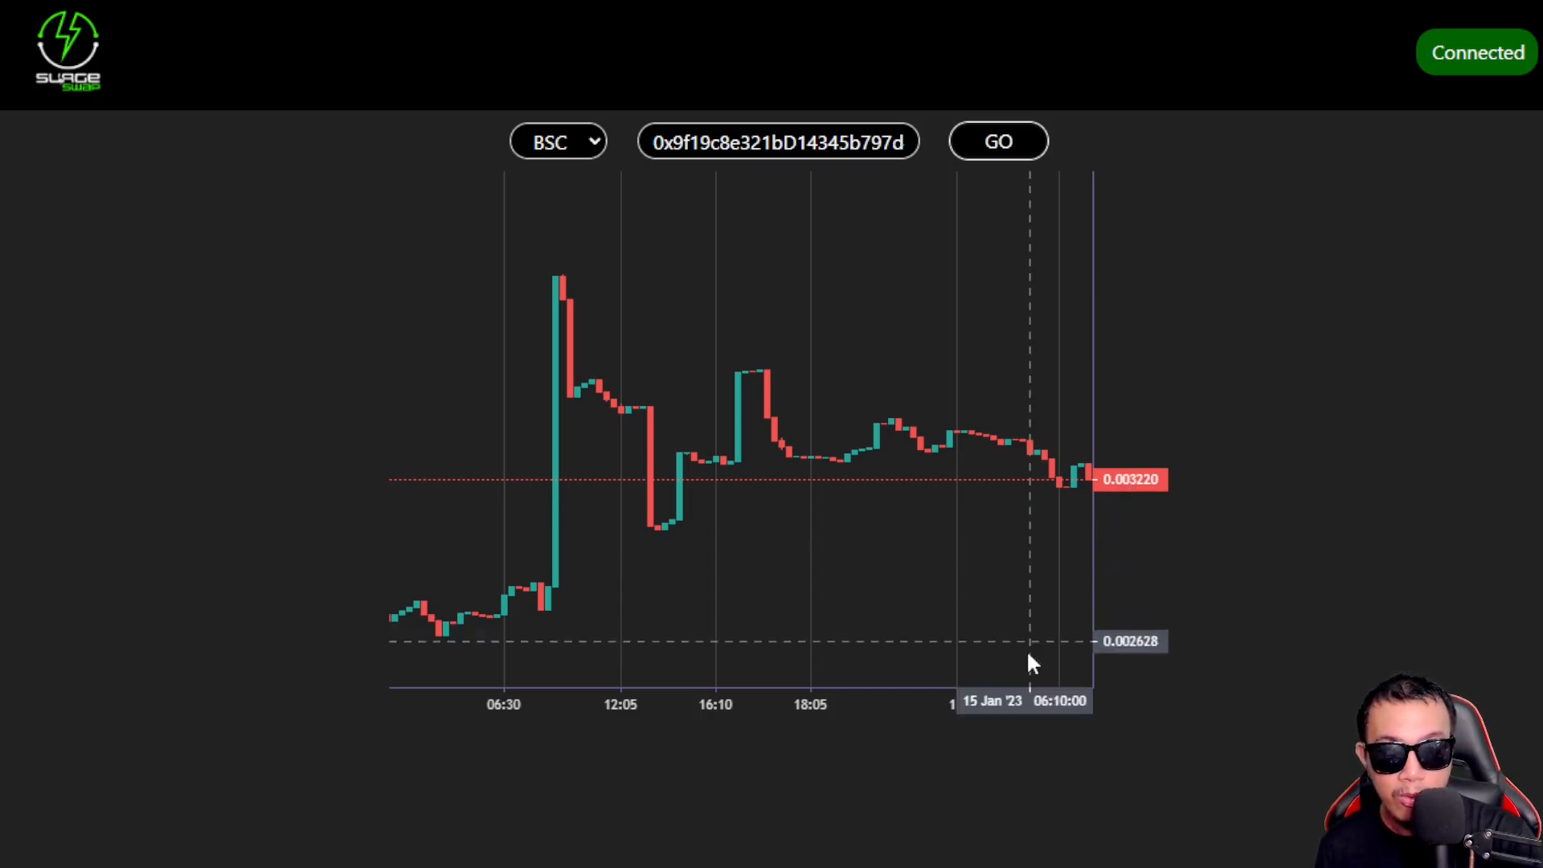
mouse_move(855, 340)
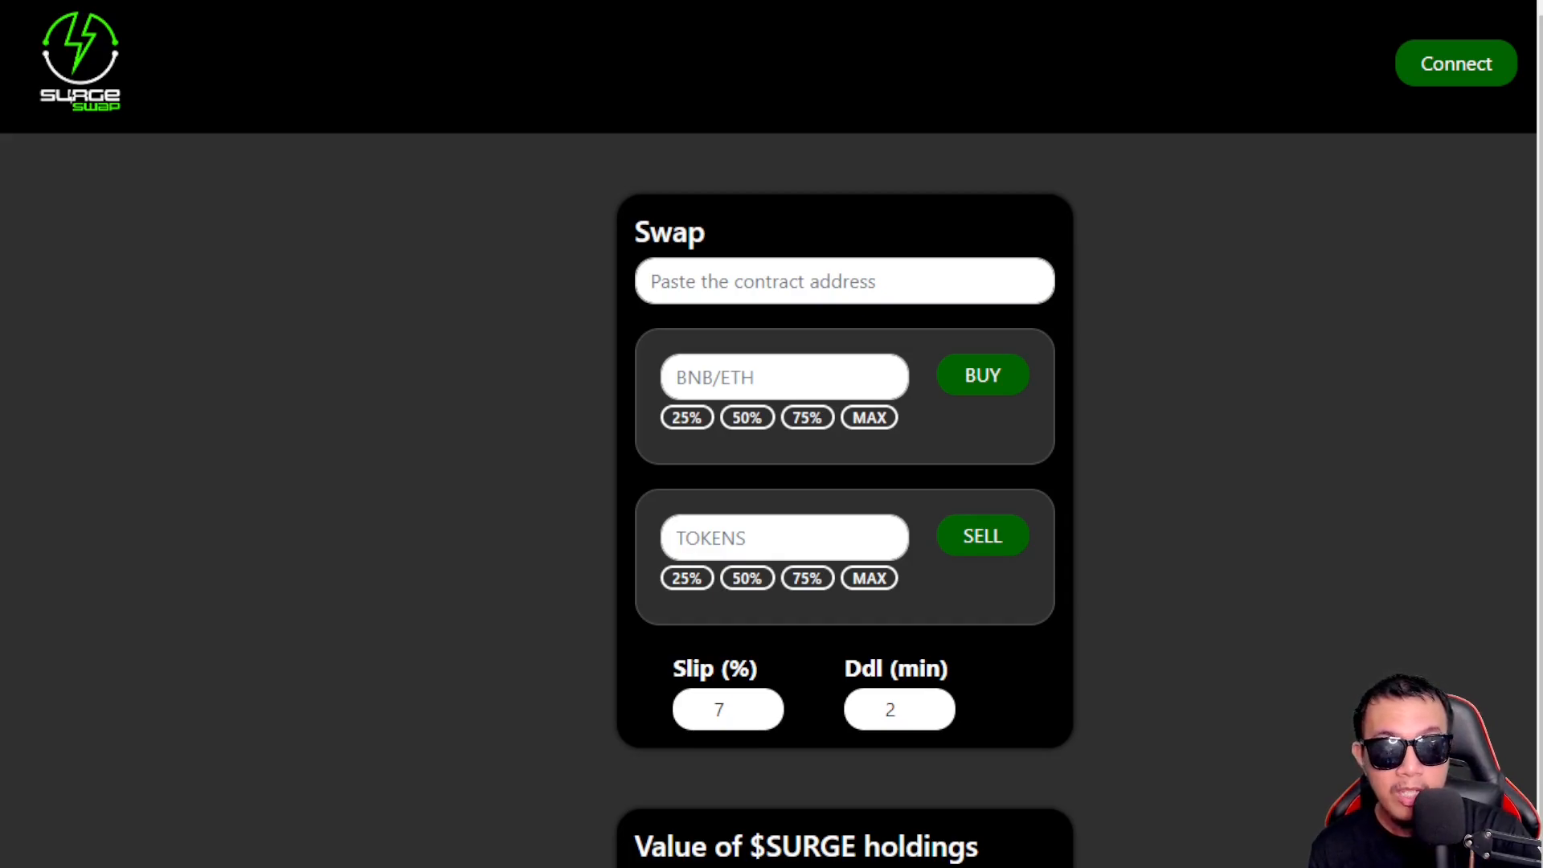
mouse_move(708, 186)
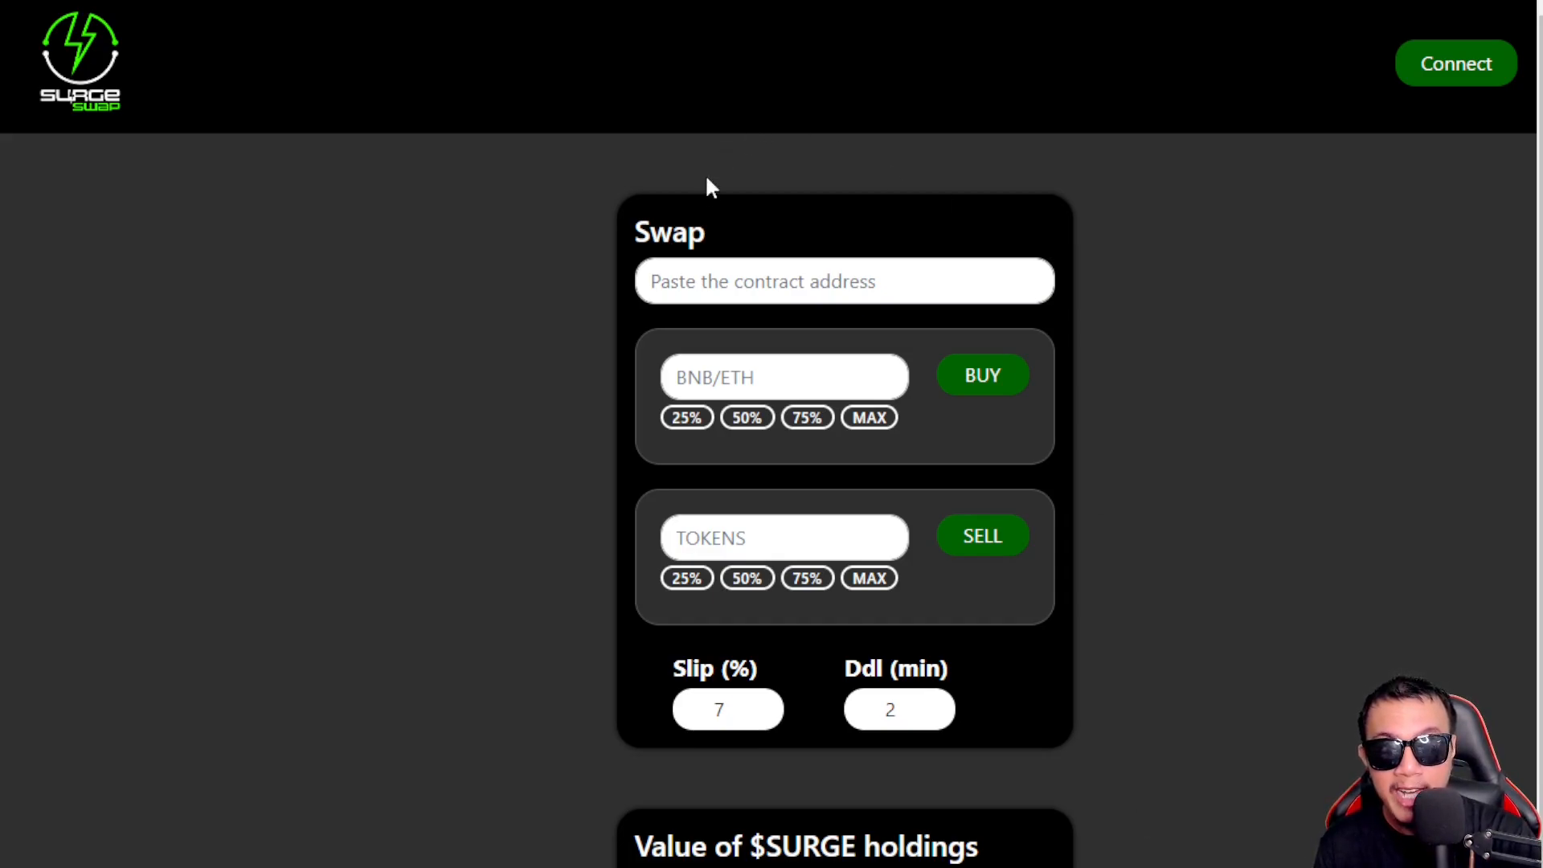
Connect the MetaMask wallet on the Swap page so it reads Connected
click(774, 282)
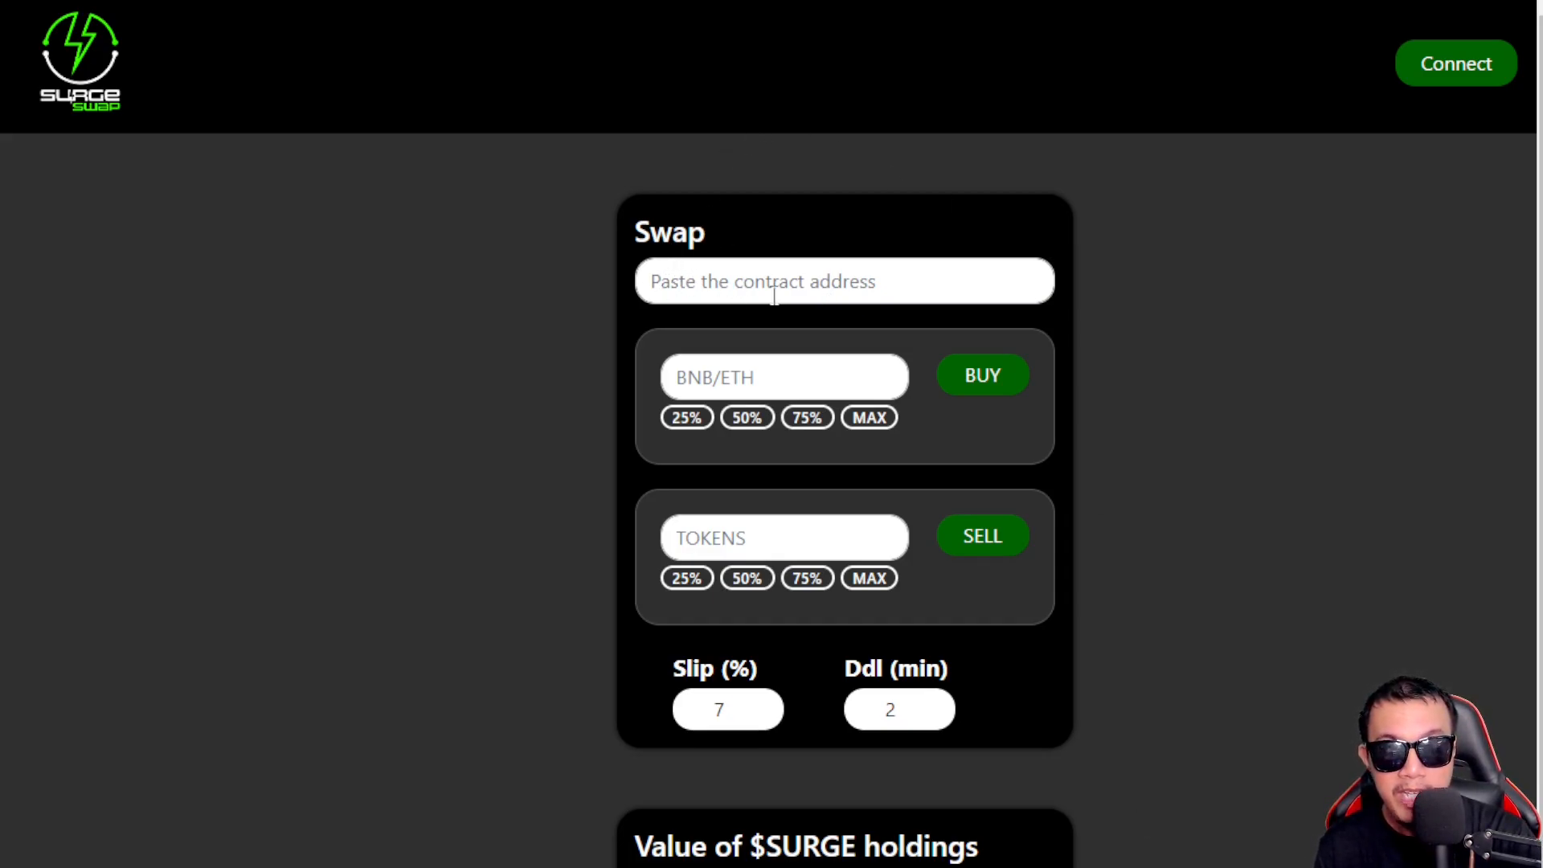
mouse_move(666, 287)
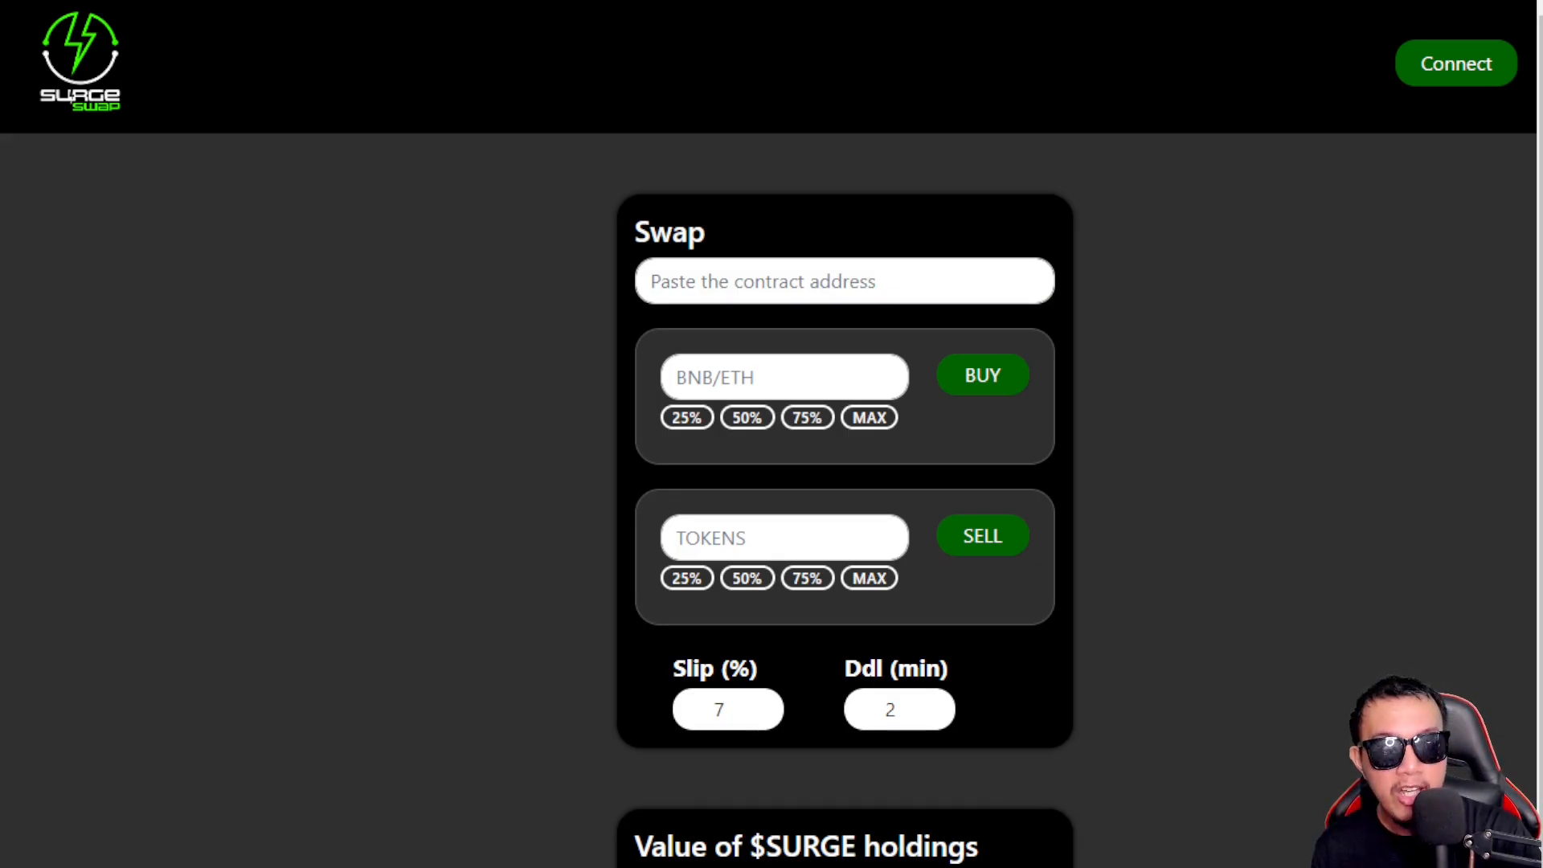
mouse_move(959, 817)
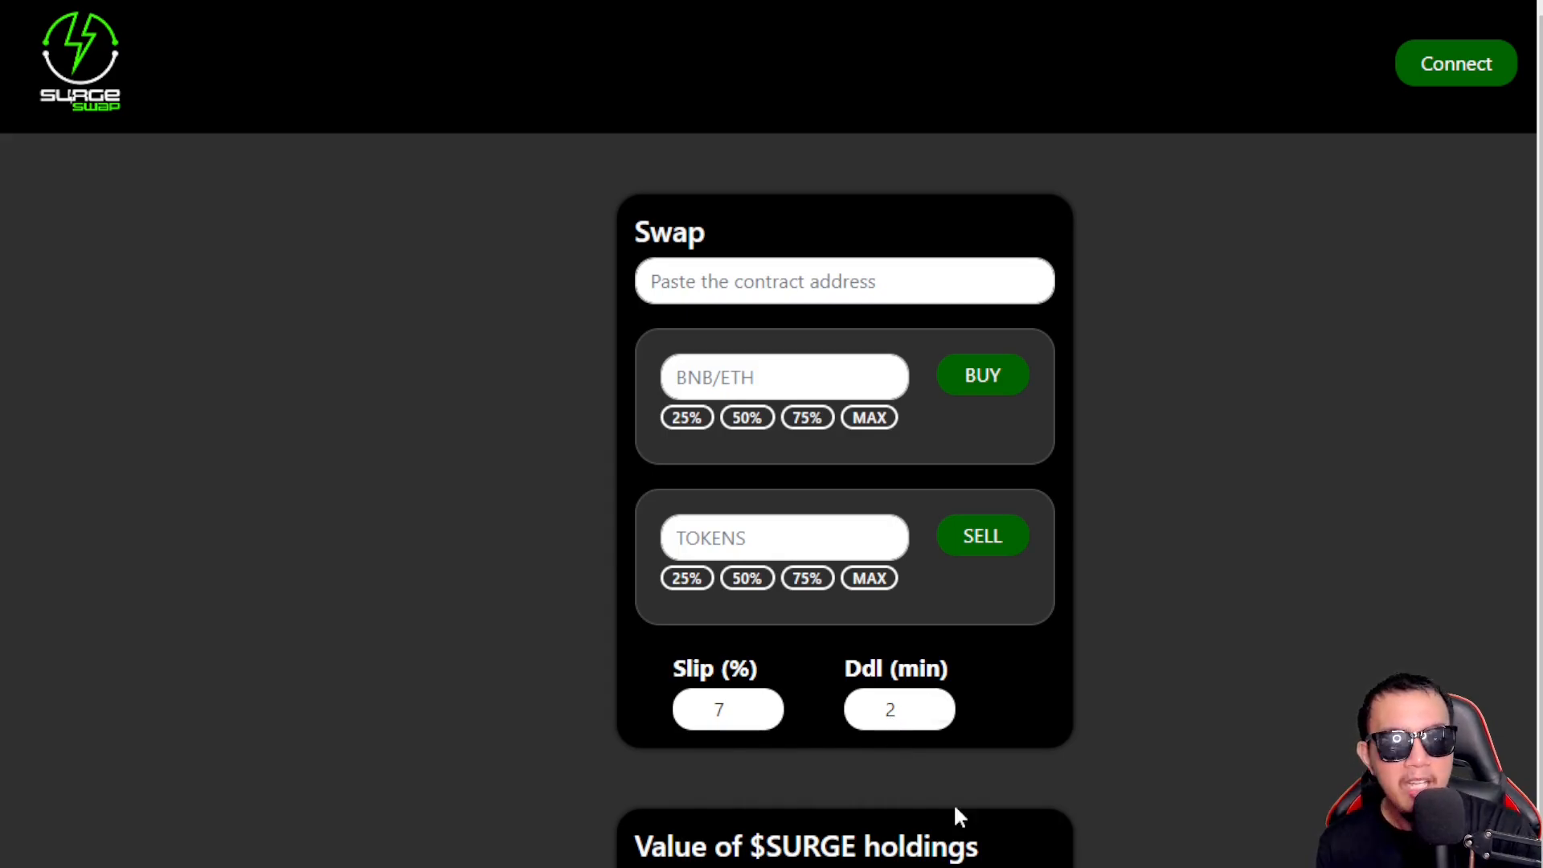
mouse_move(945, 832)
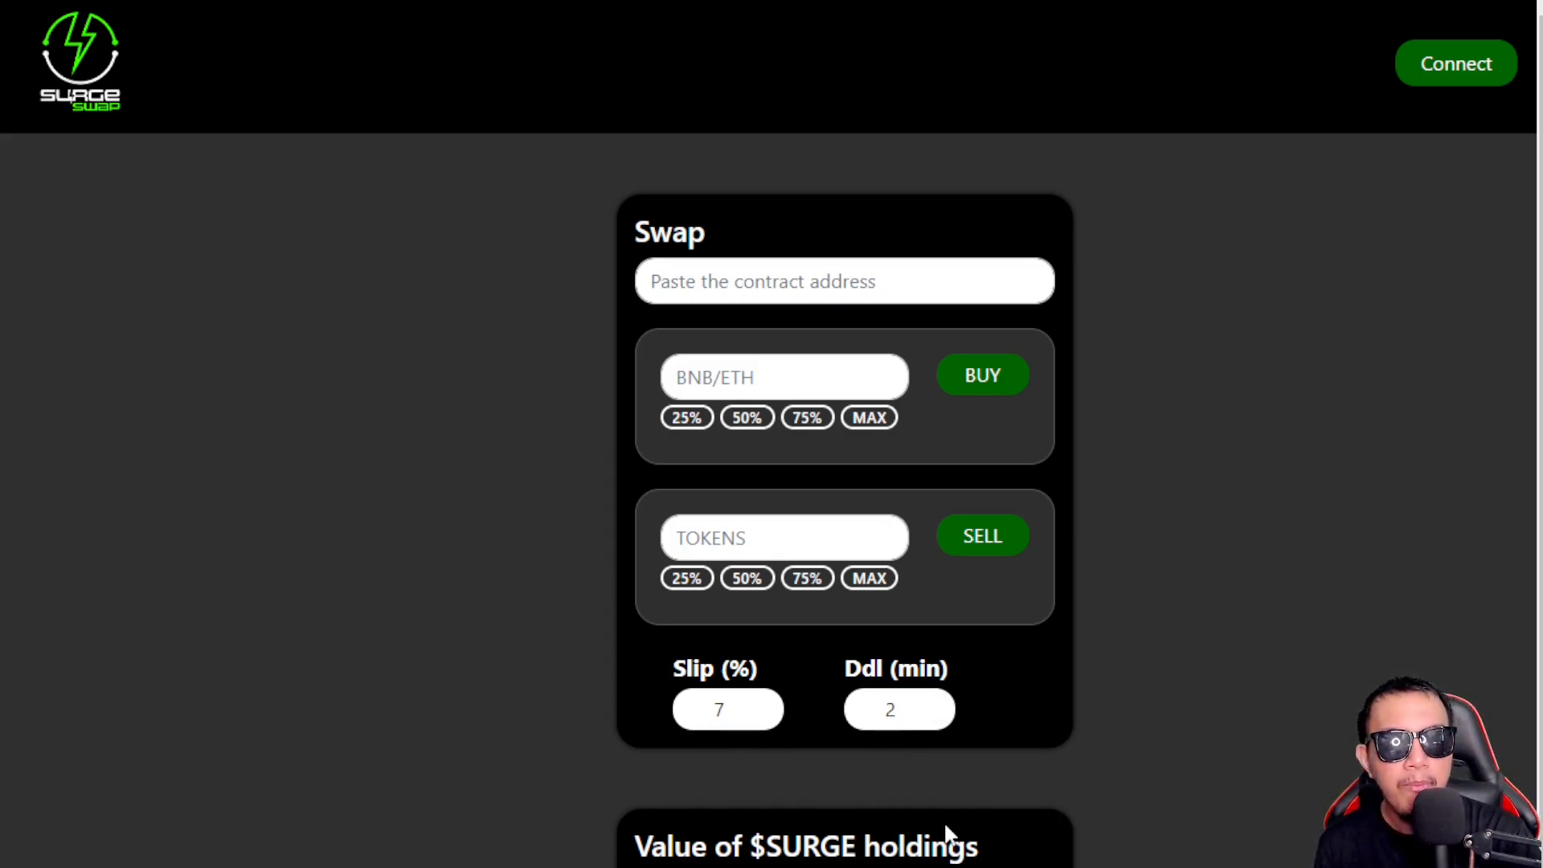
mouse_move(925, 837)
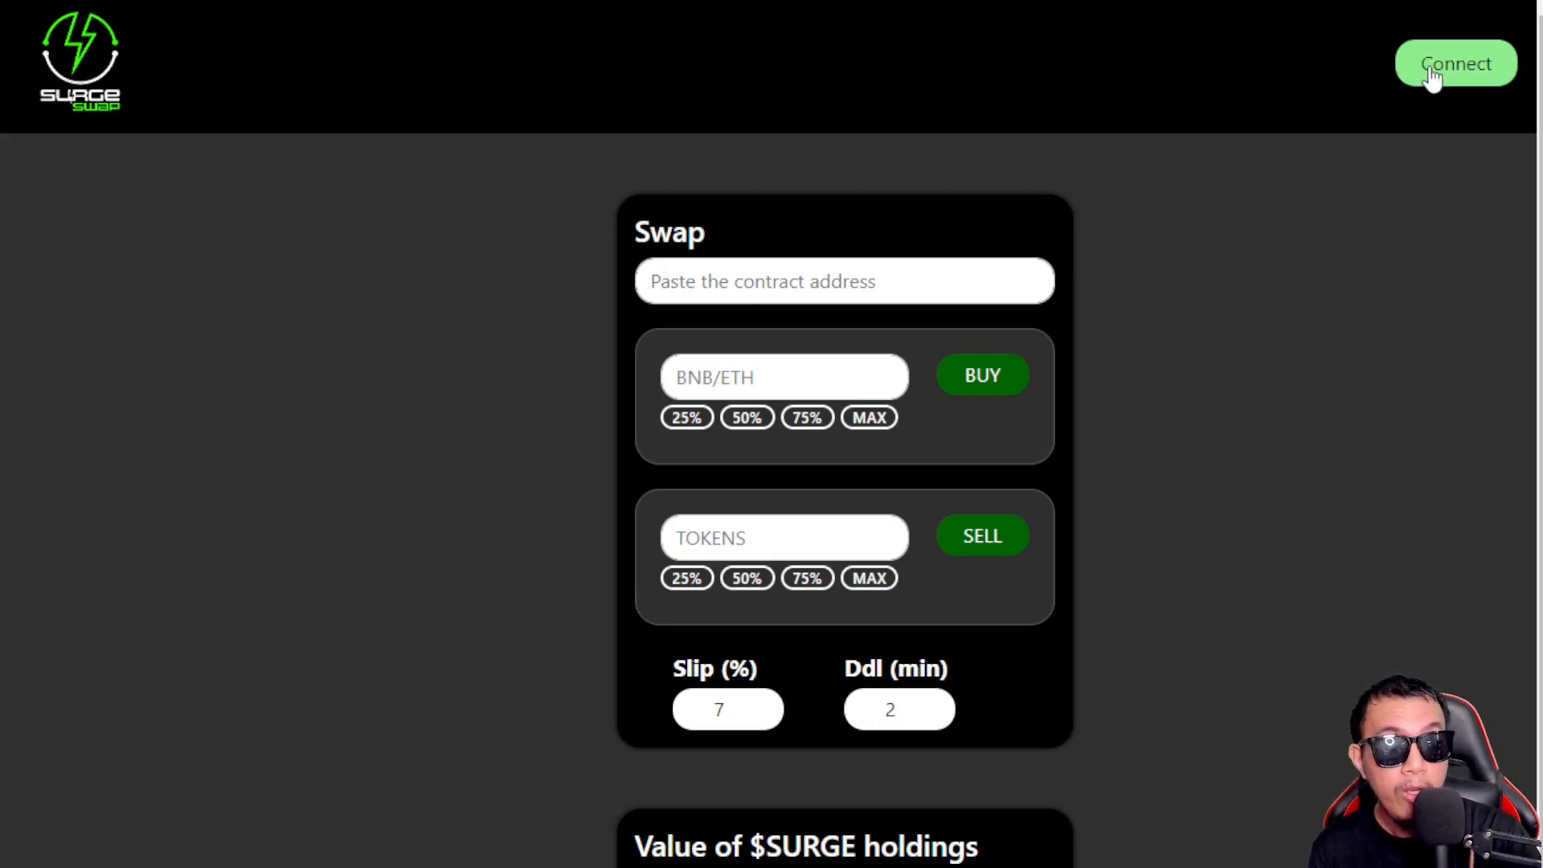
click(1454, 63)
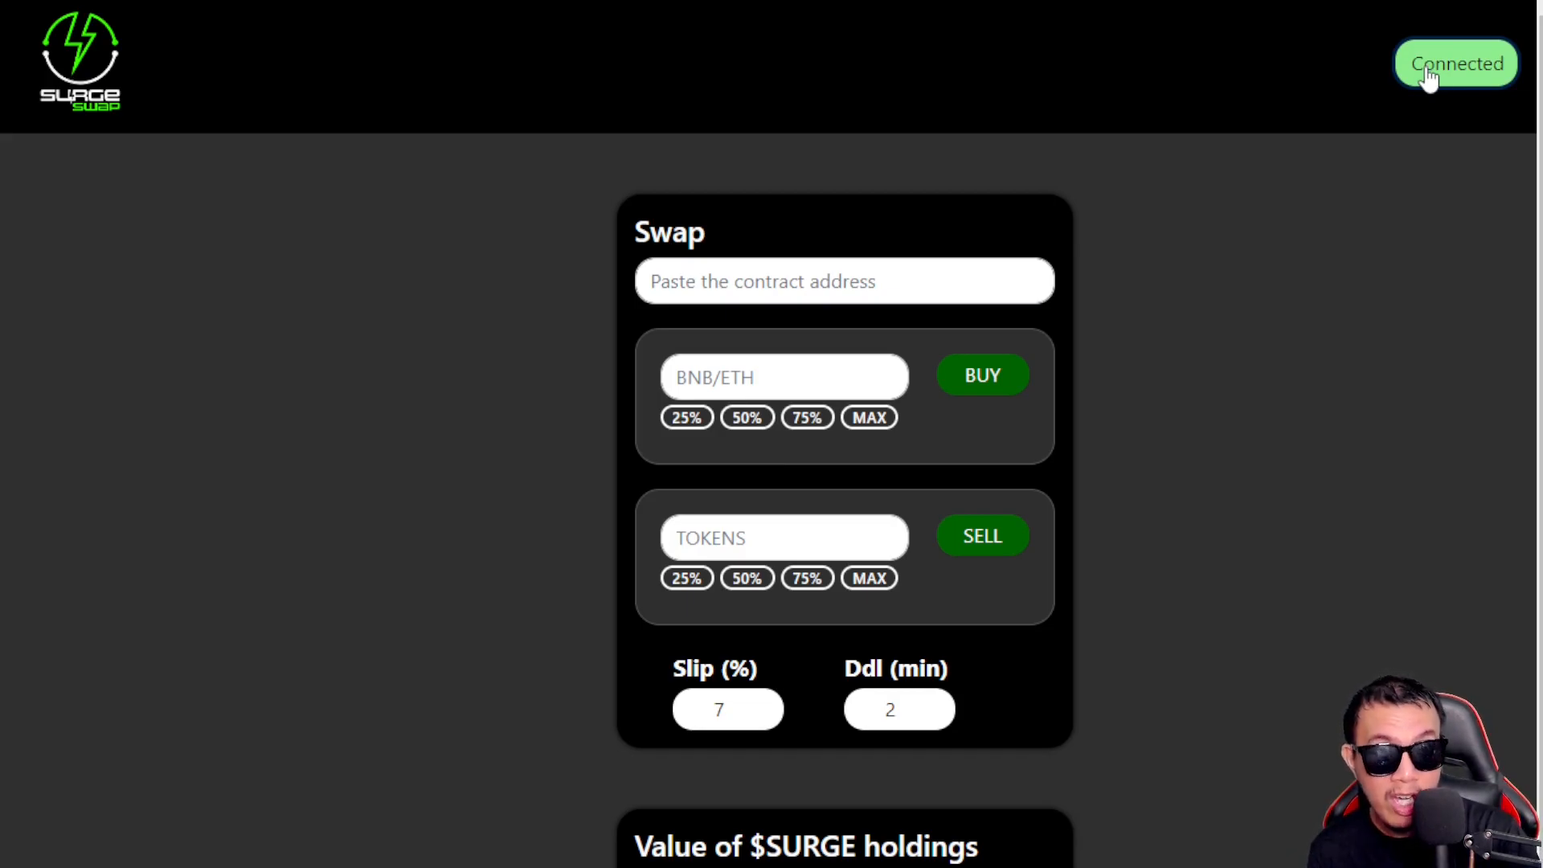
mouse_move(1359, 186)
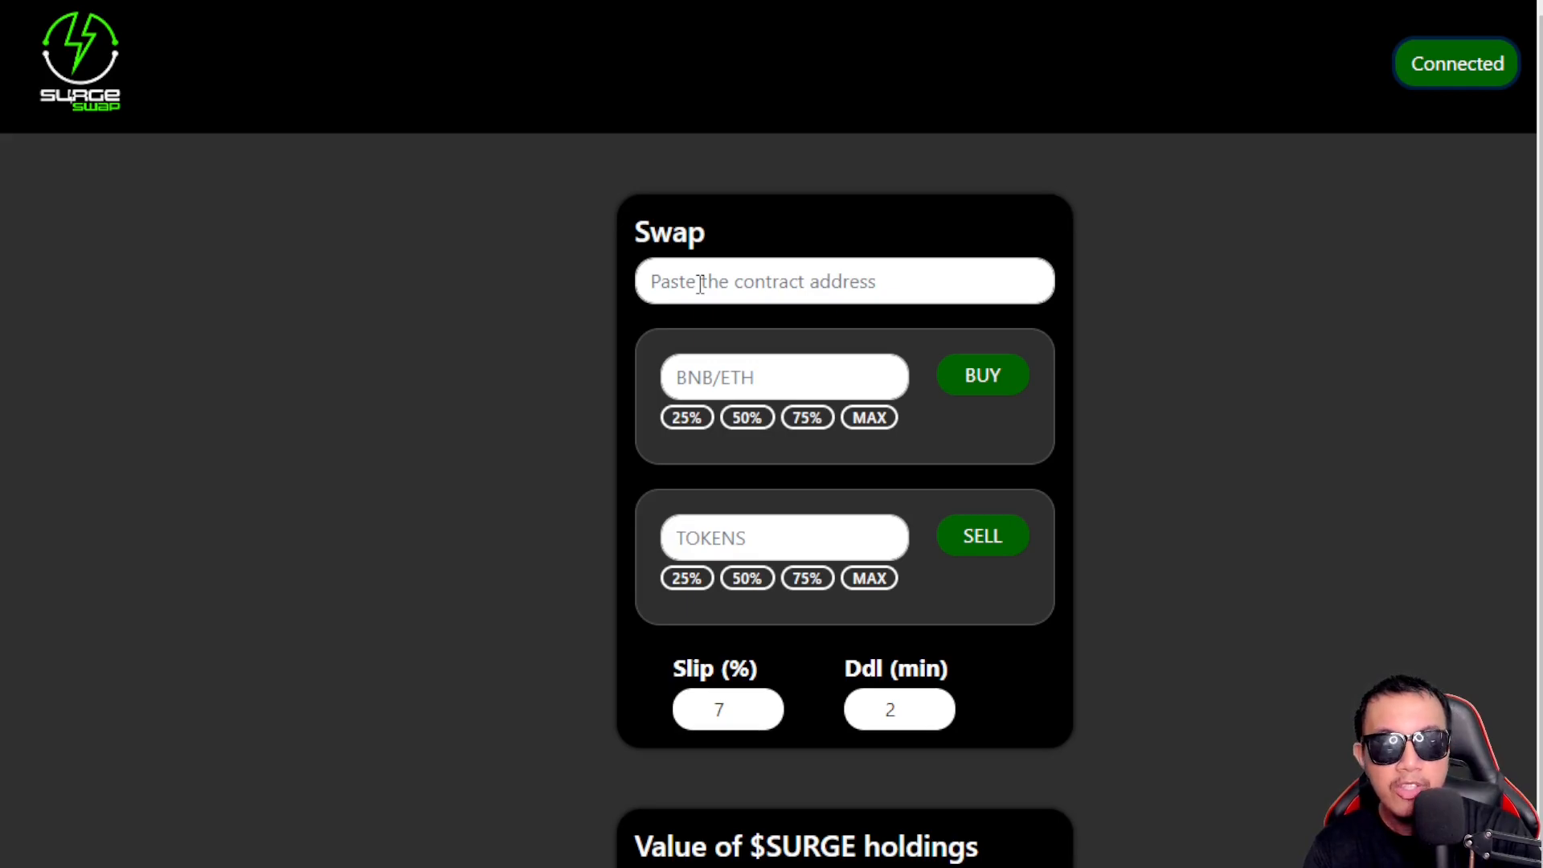
Enter contract 19c8e321bD14345b797d43E01f0eED030F5Bff and a 0.01 BNB buy amount, quoting 921.63 SRG
click(843, 282)
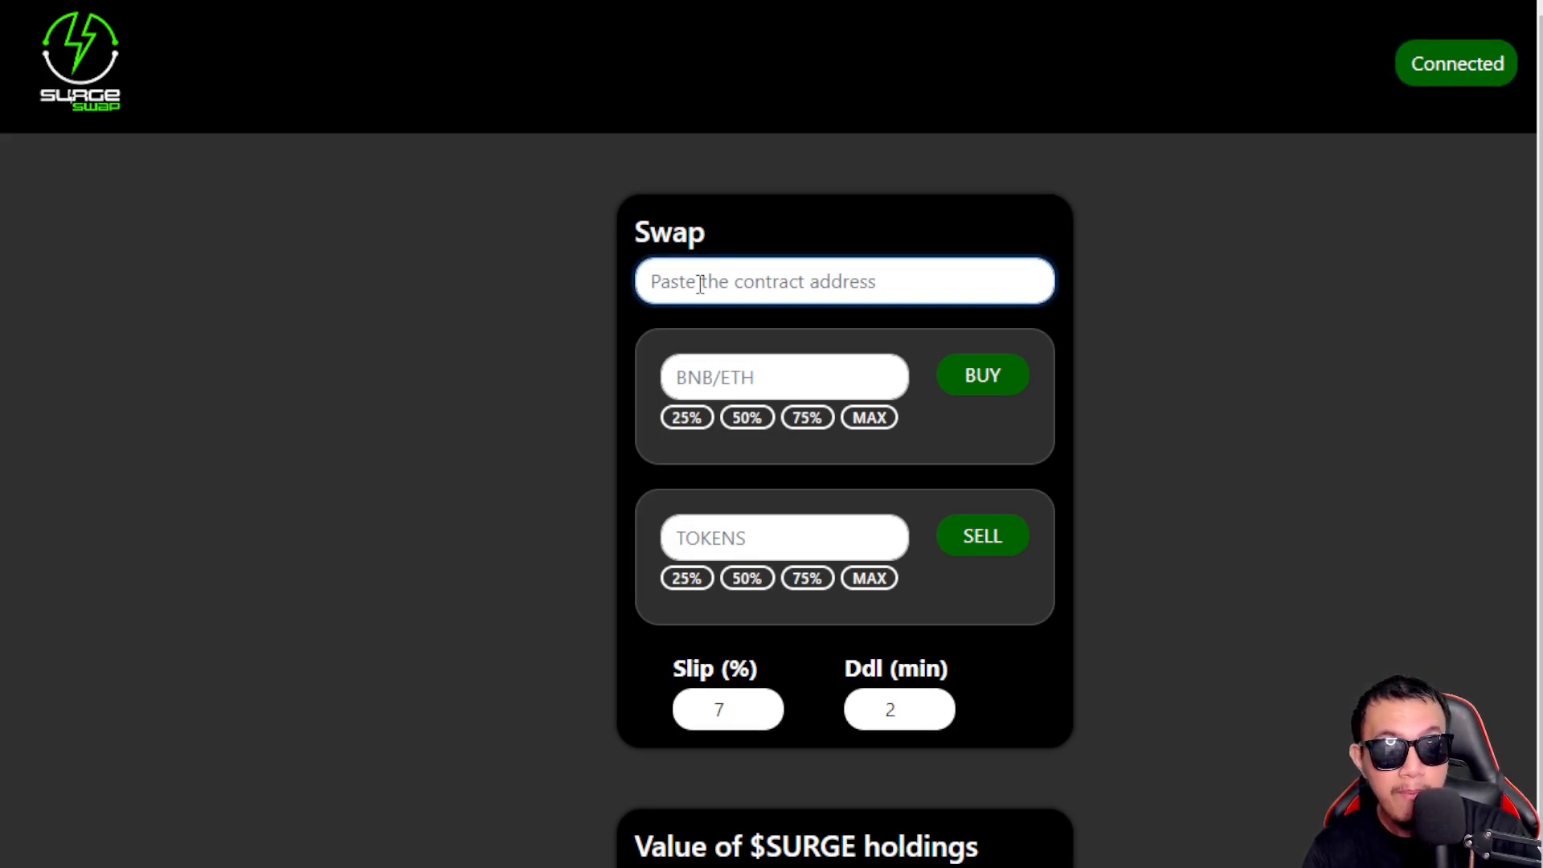
text(19c8e321bD14345b797d43E01f0eED030F5Bff)
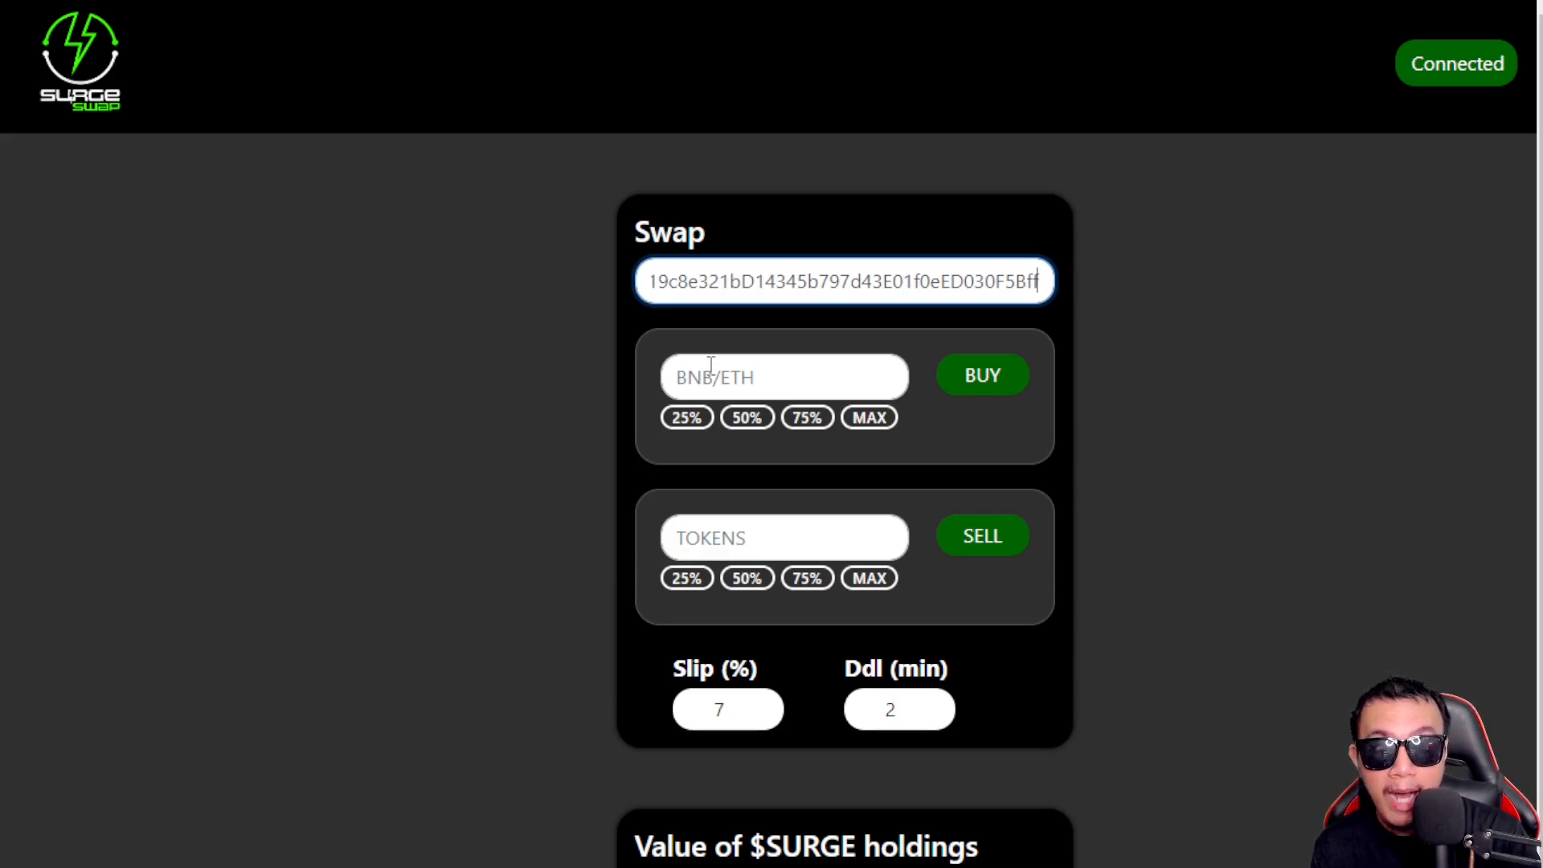
click(783, 377)
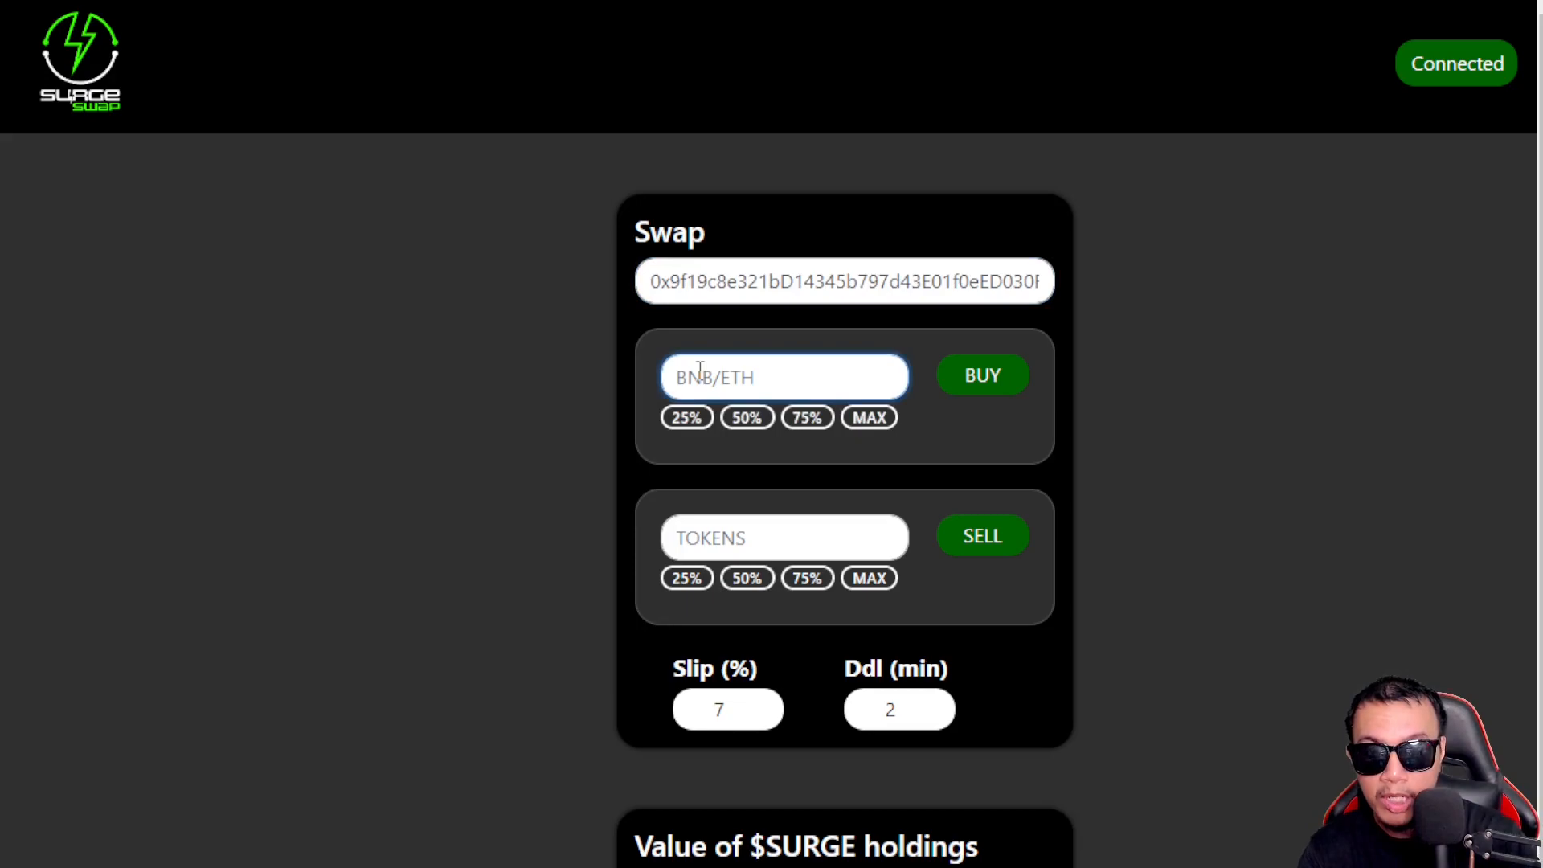
text(0.01)
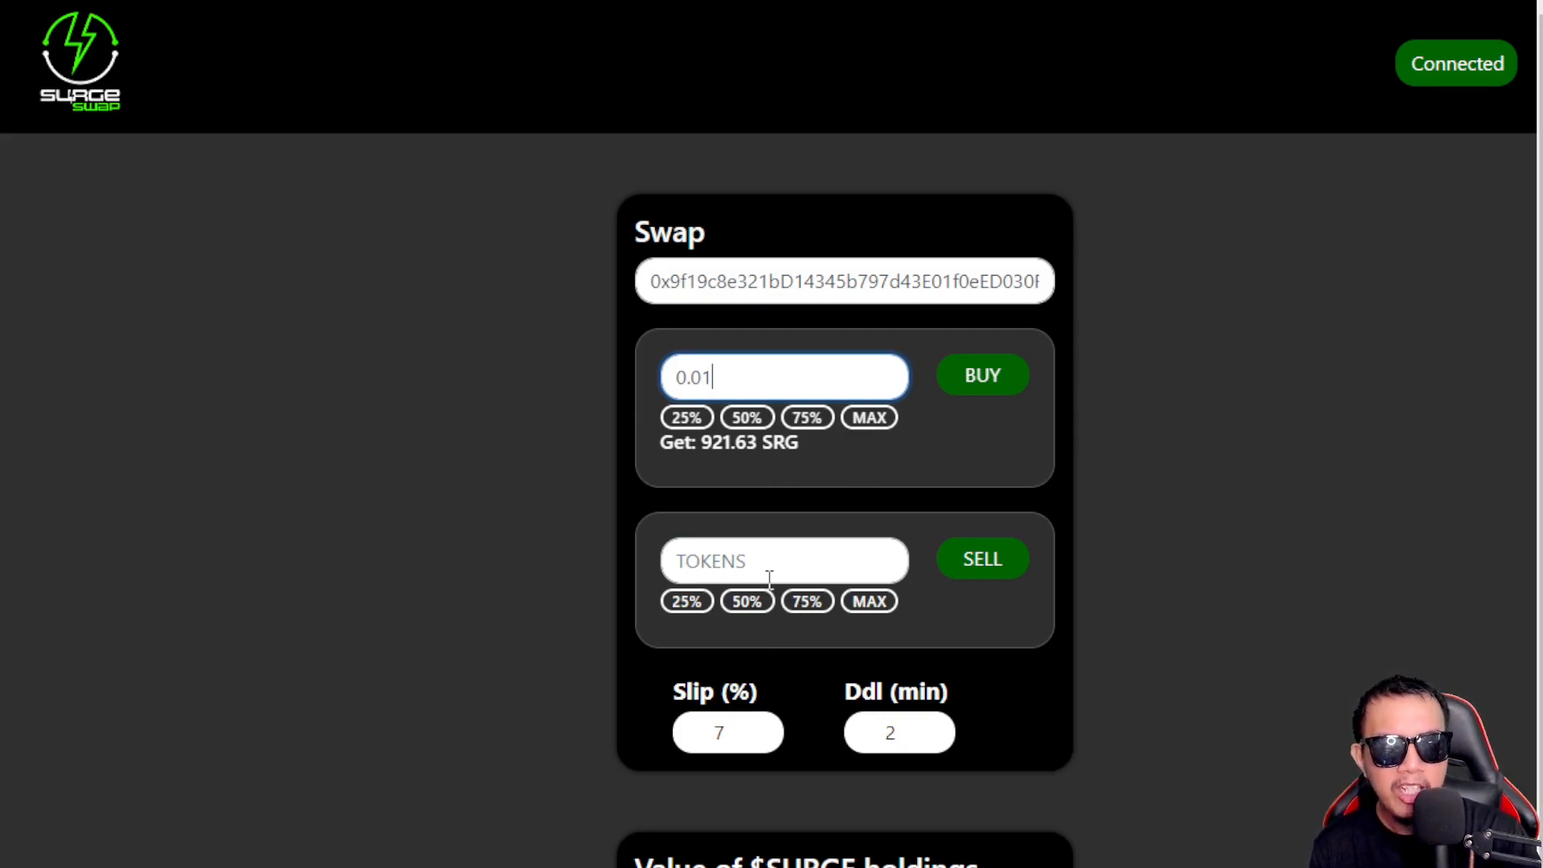
click(687, 417)
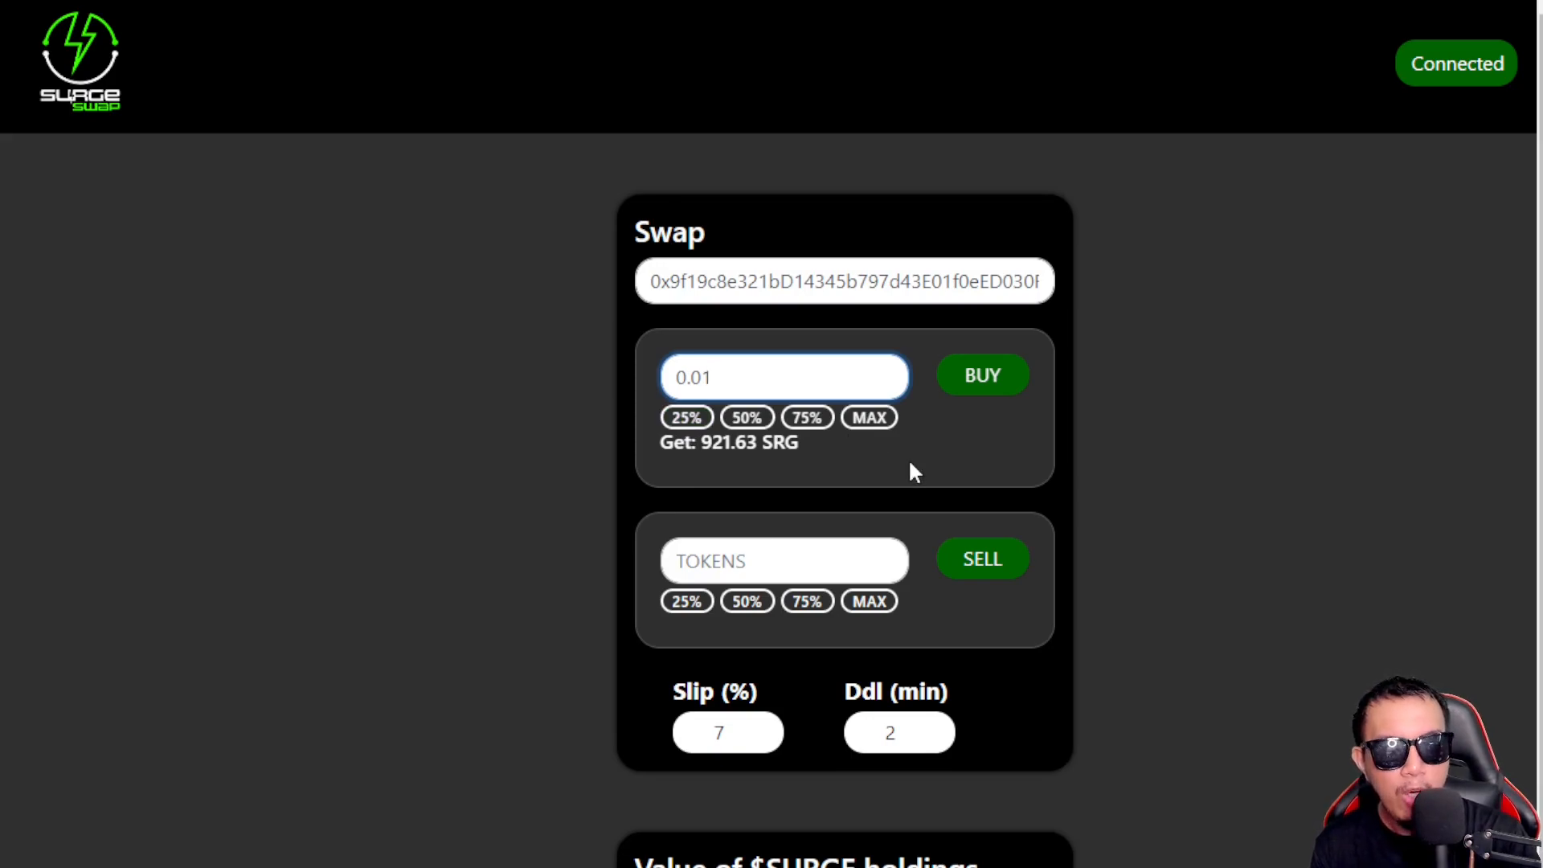
Send the 0.01 BNB buy order to MetaMask
click(983, 374)
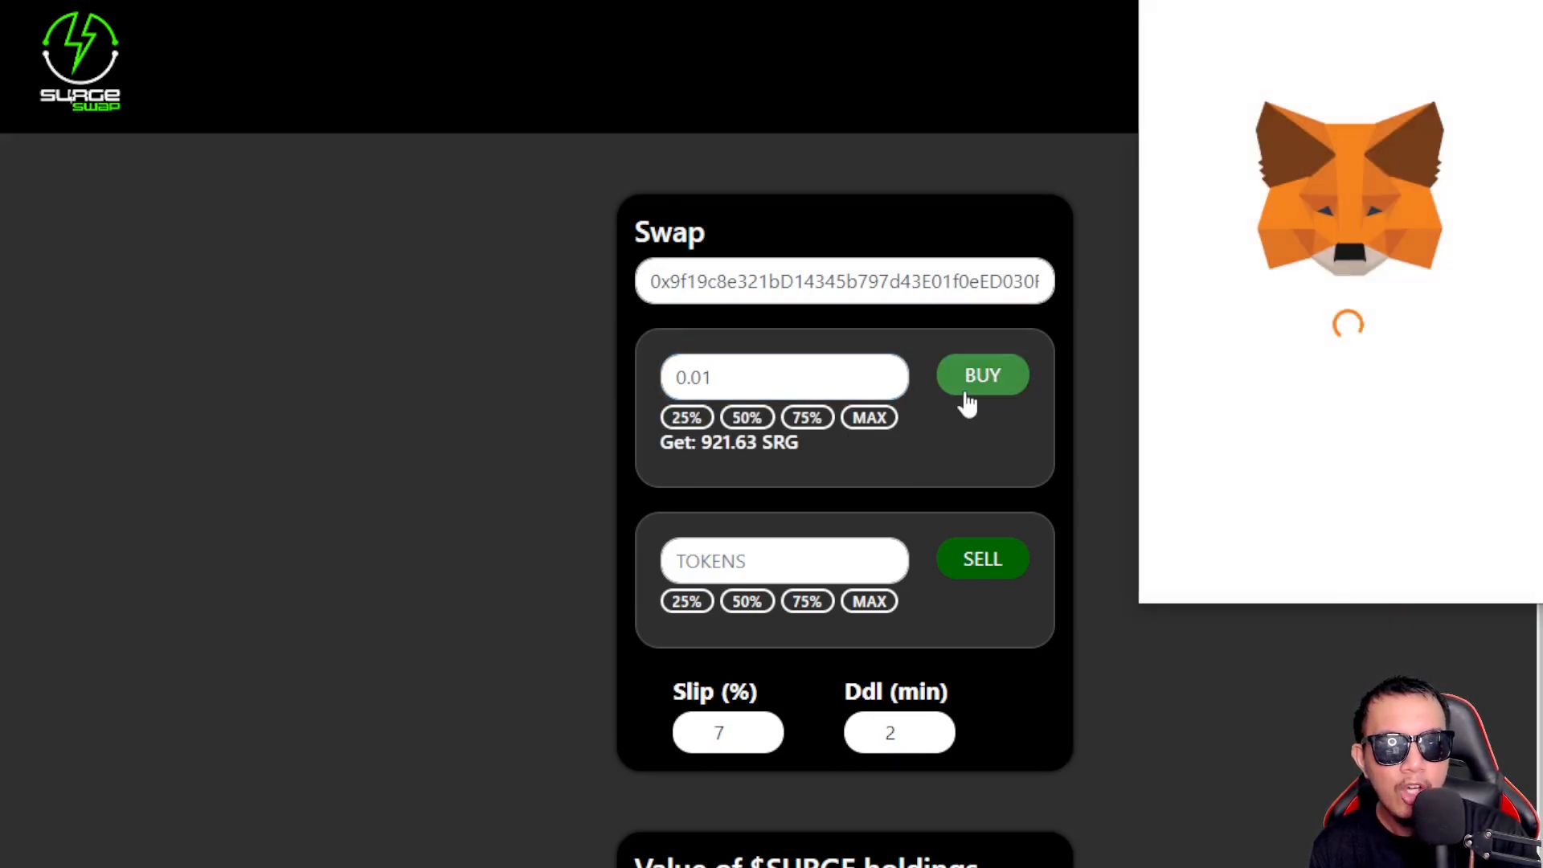
click(982, 374)
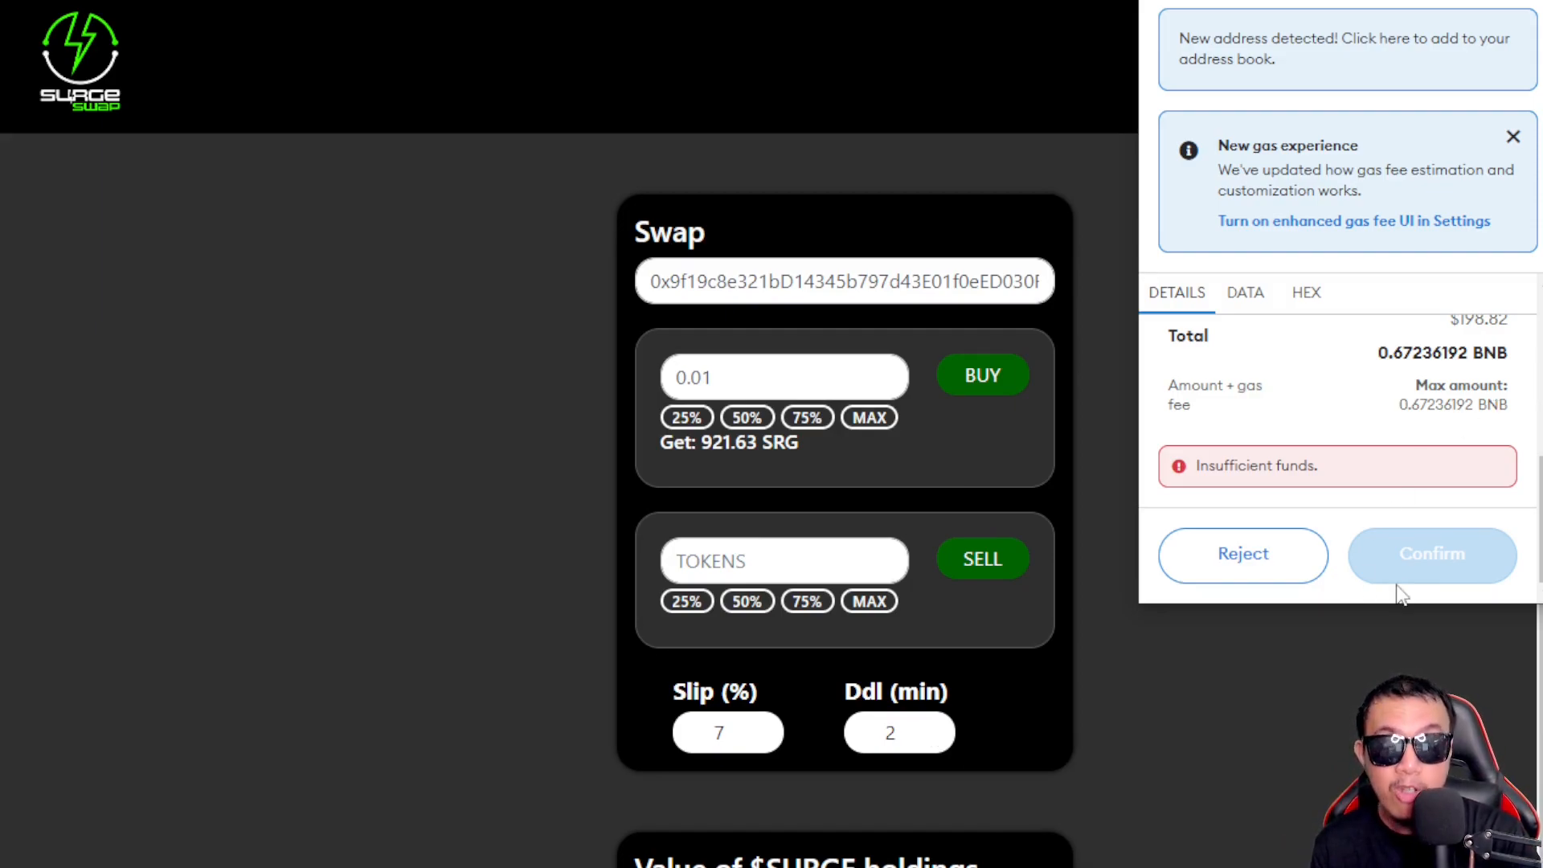
mouse_move(1360, 644)
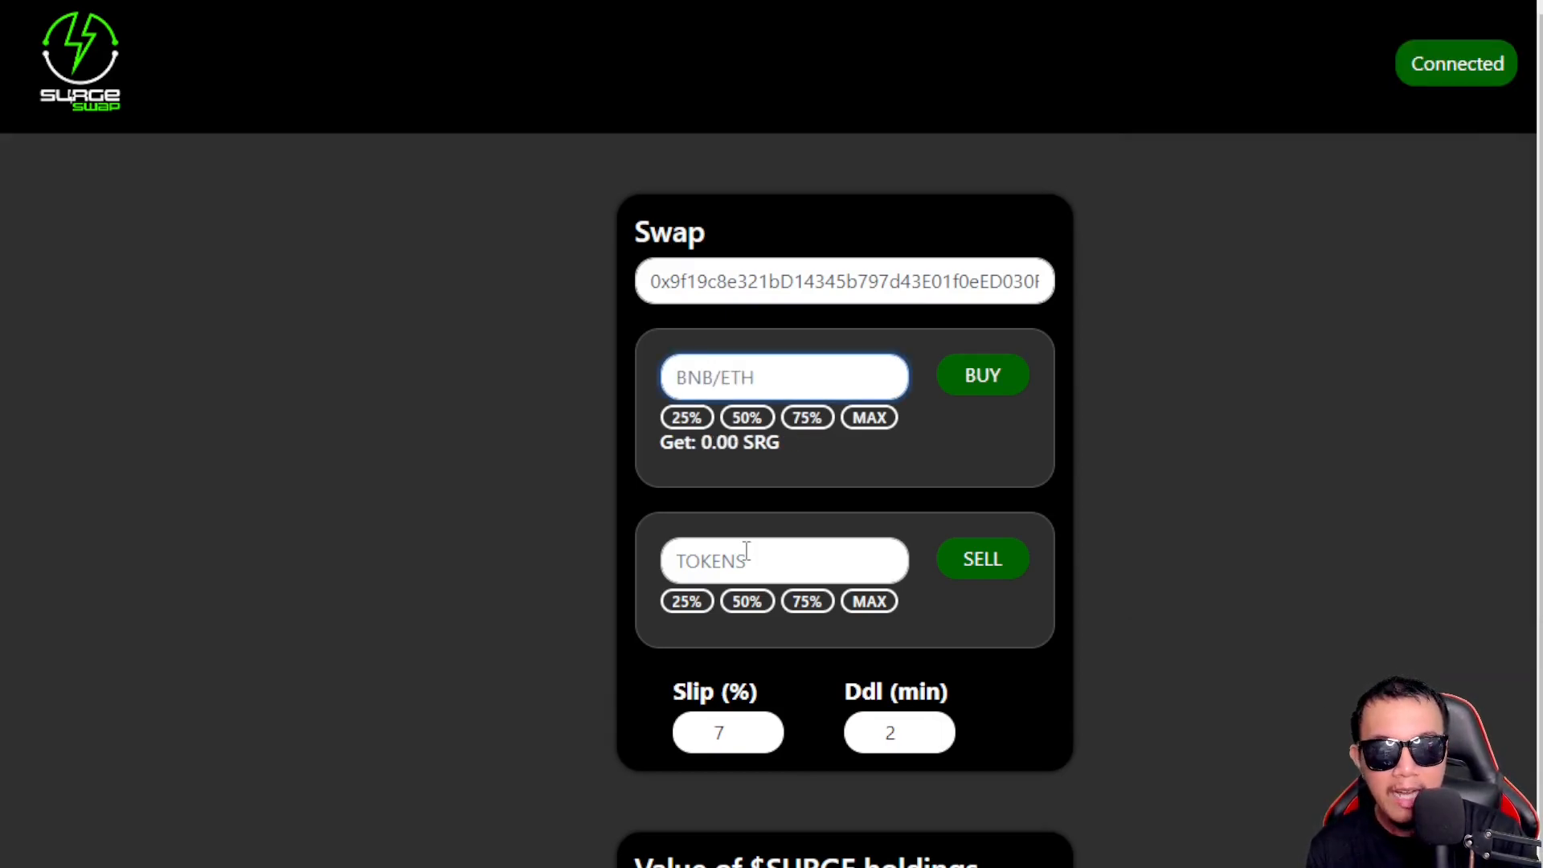
Enter 500 tokens to sell, quoting about 0.01 BNB/ETH
text(5)
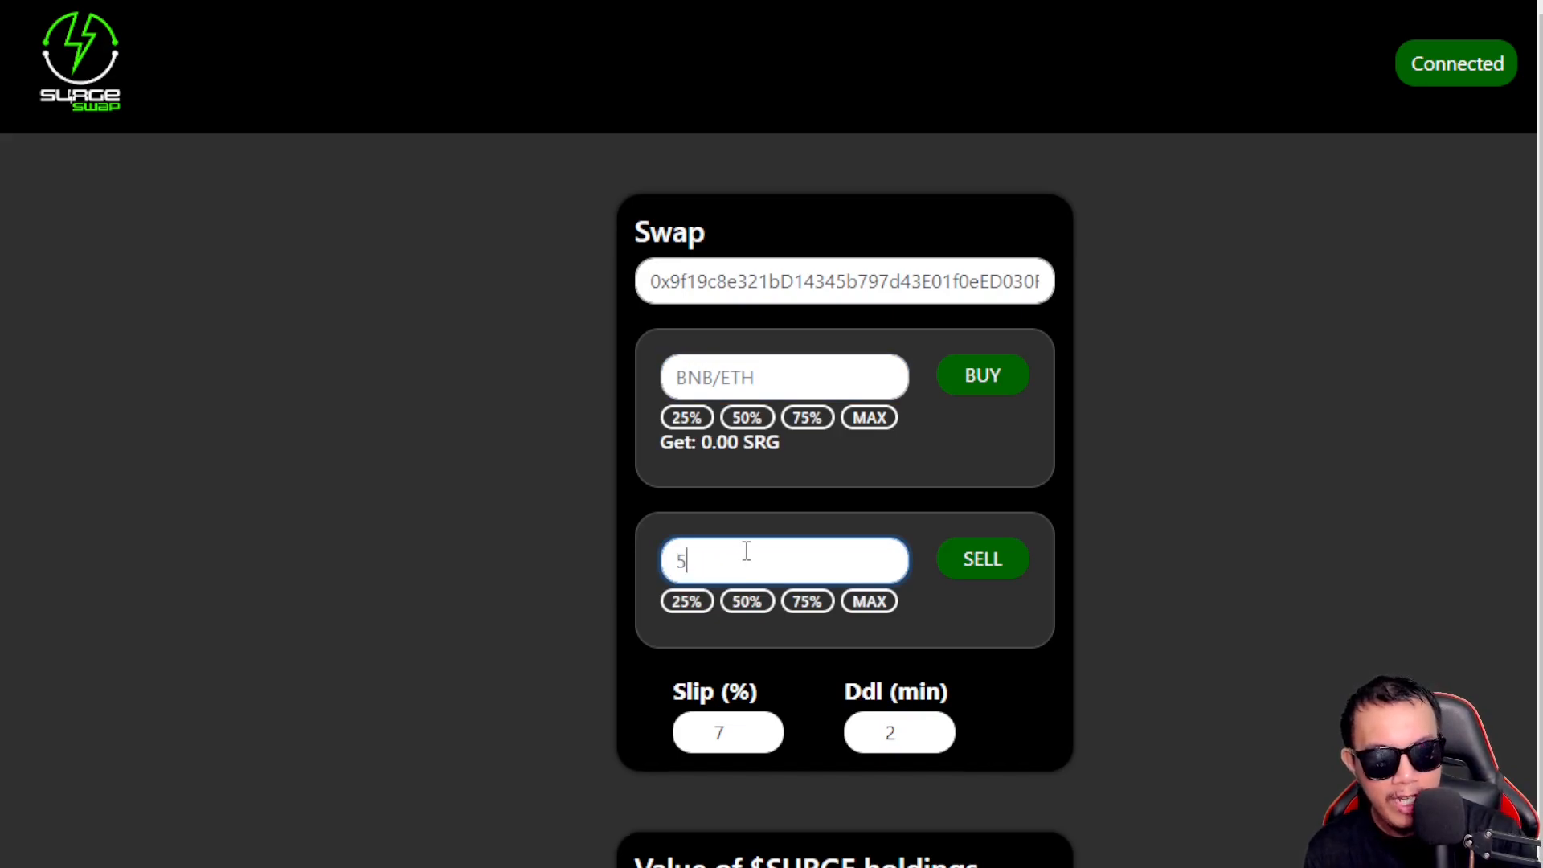
text(00)
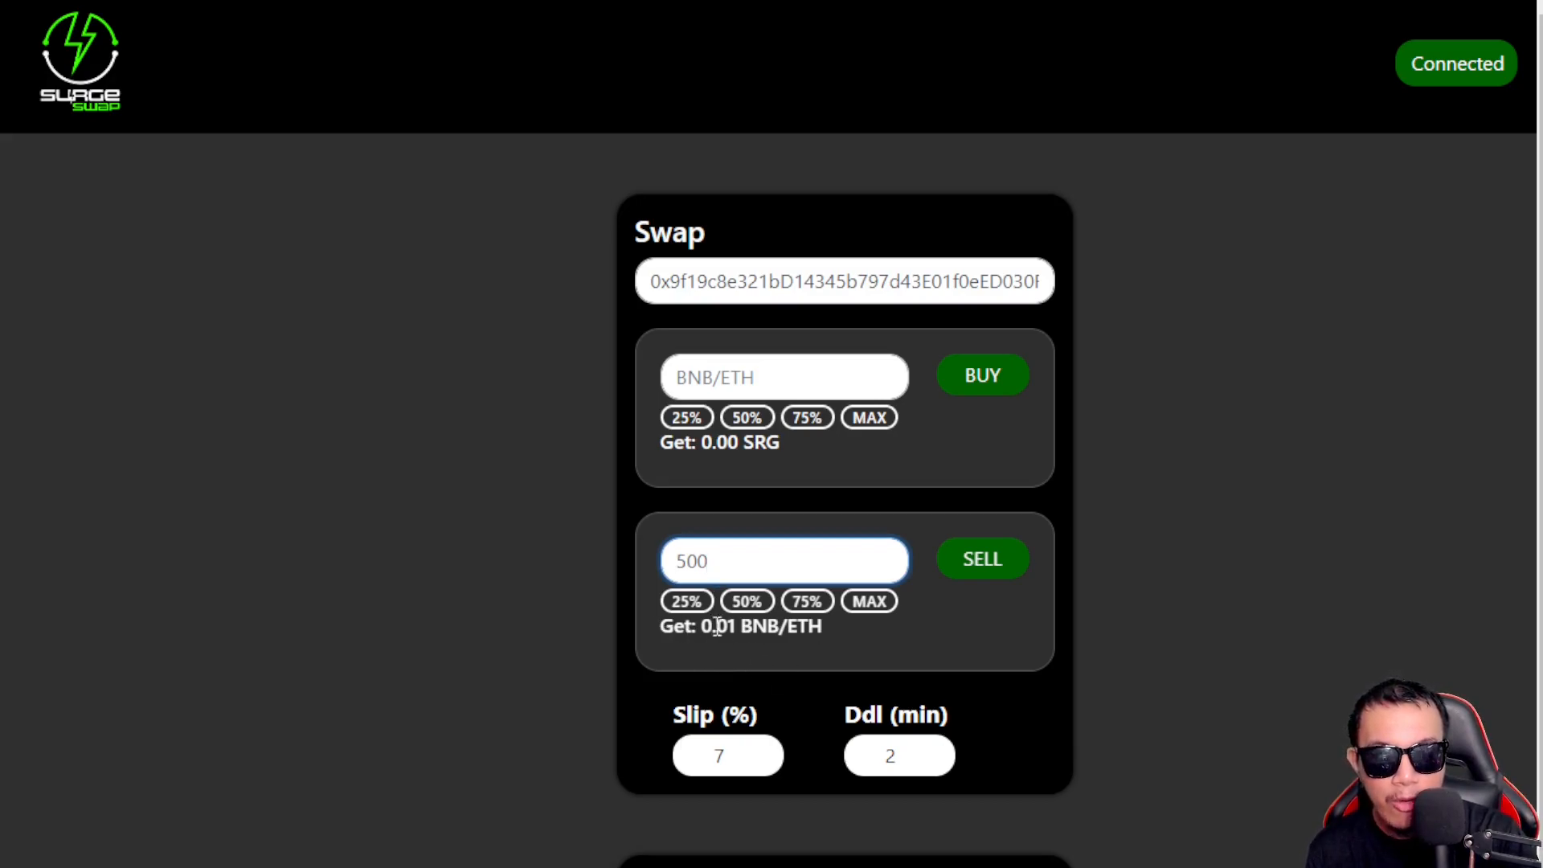
click(687, 601)
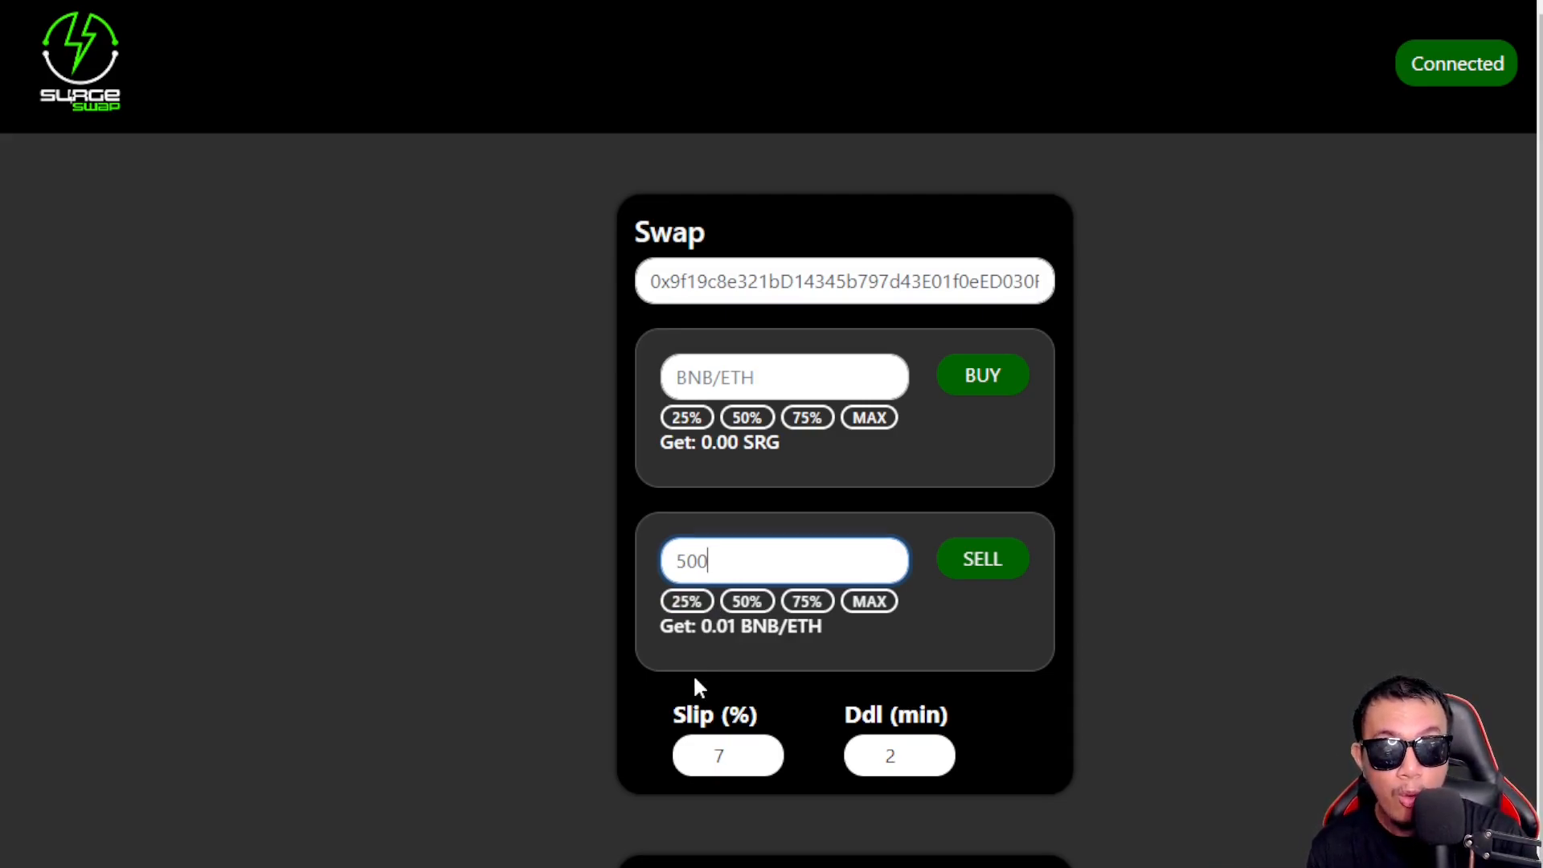
mouse_move(1002, 570)
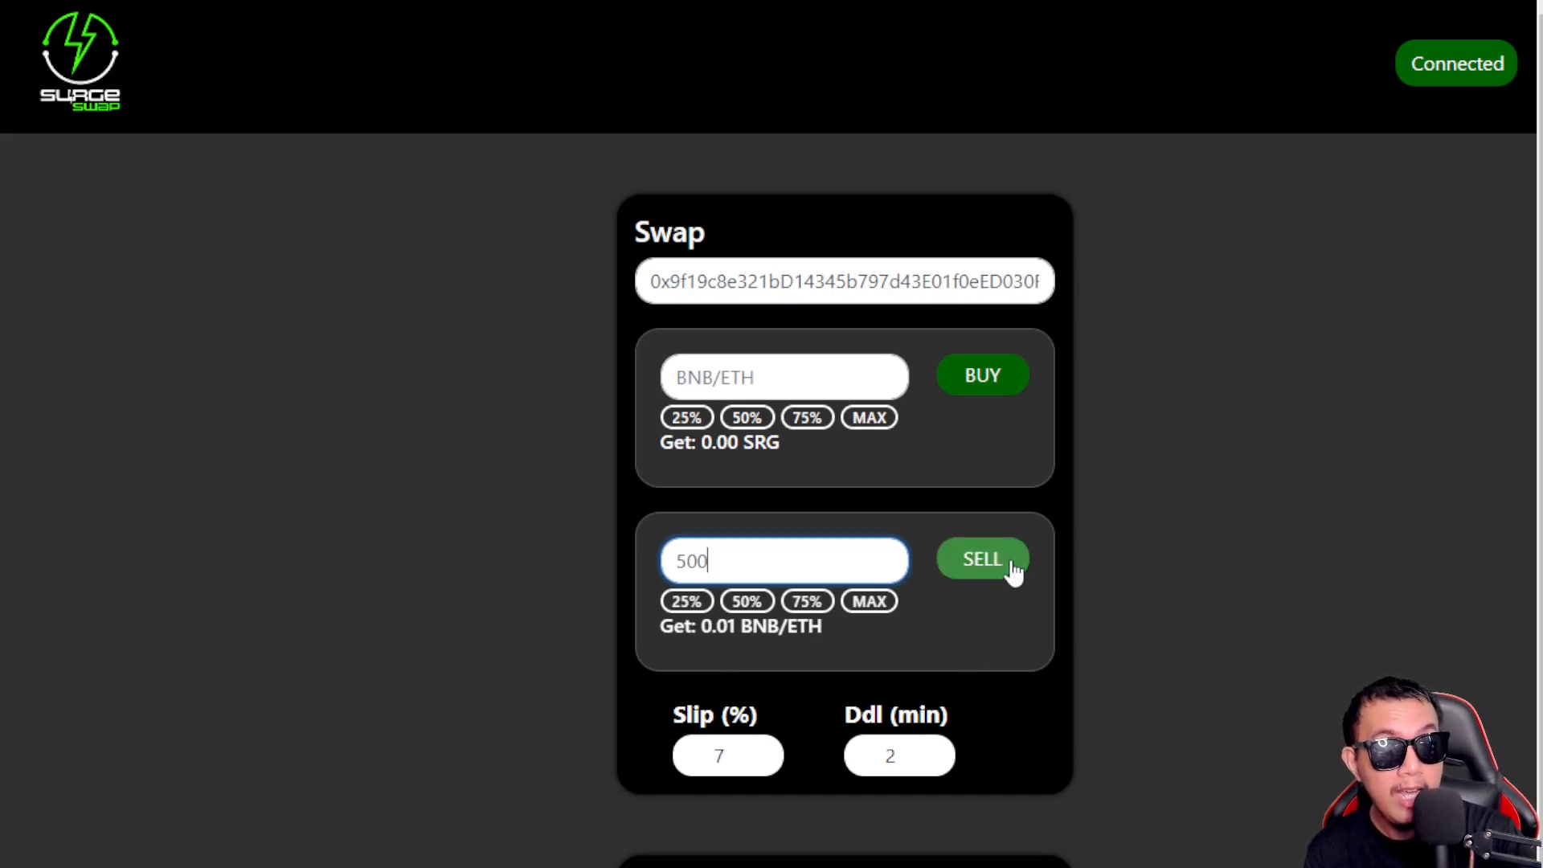
Send the 500-token sell order to MetaMask, then reject it for insufficient funds
click(982, 558)
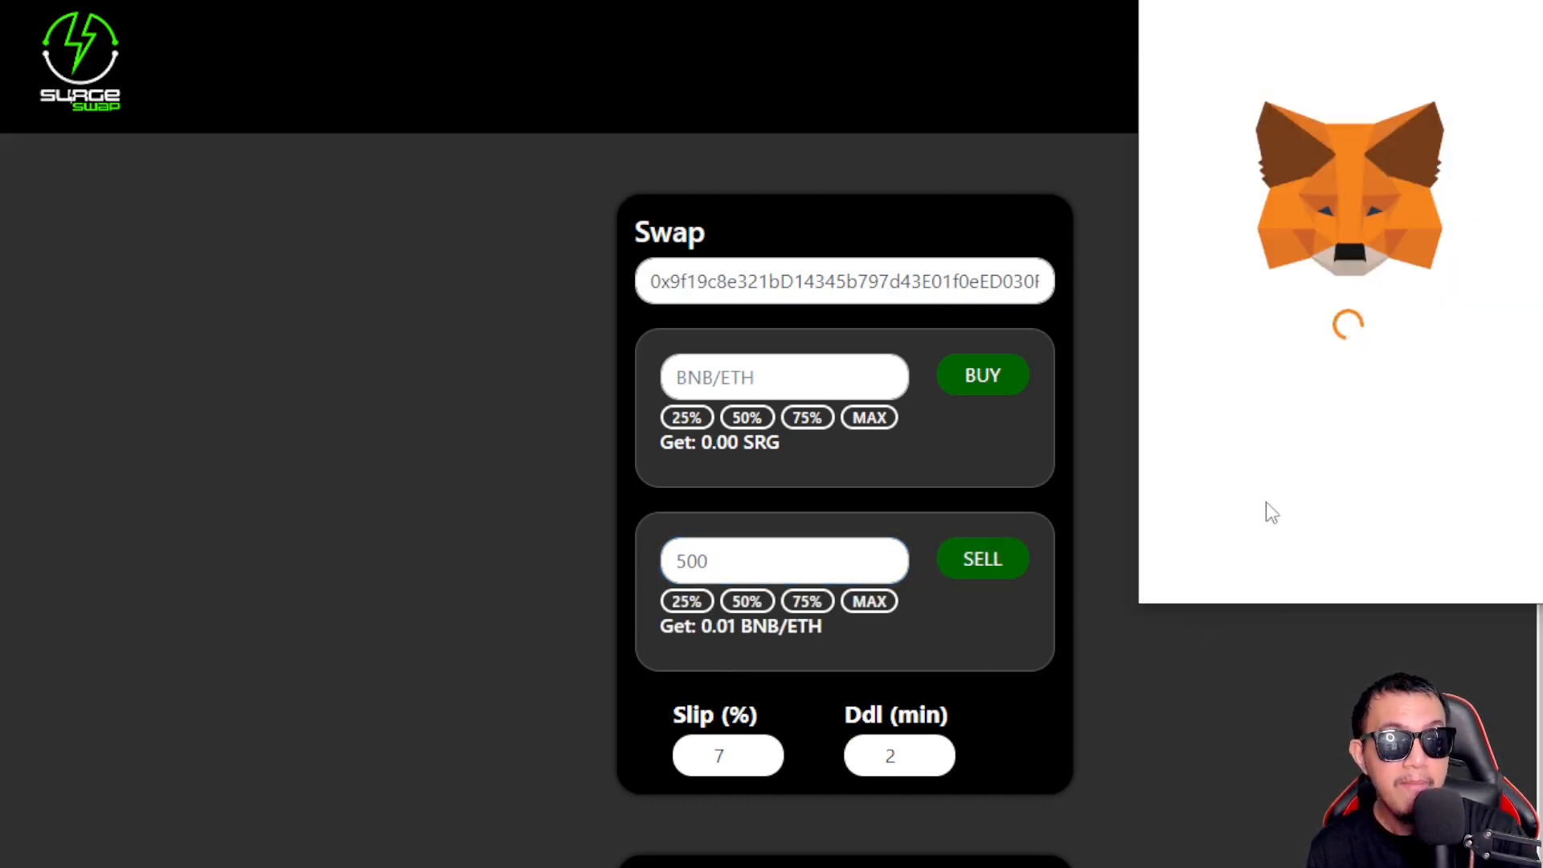
click(982, 558)
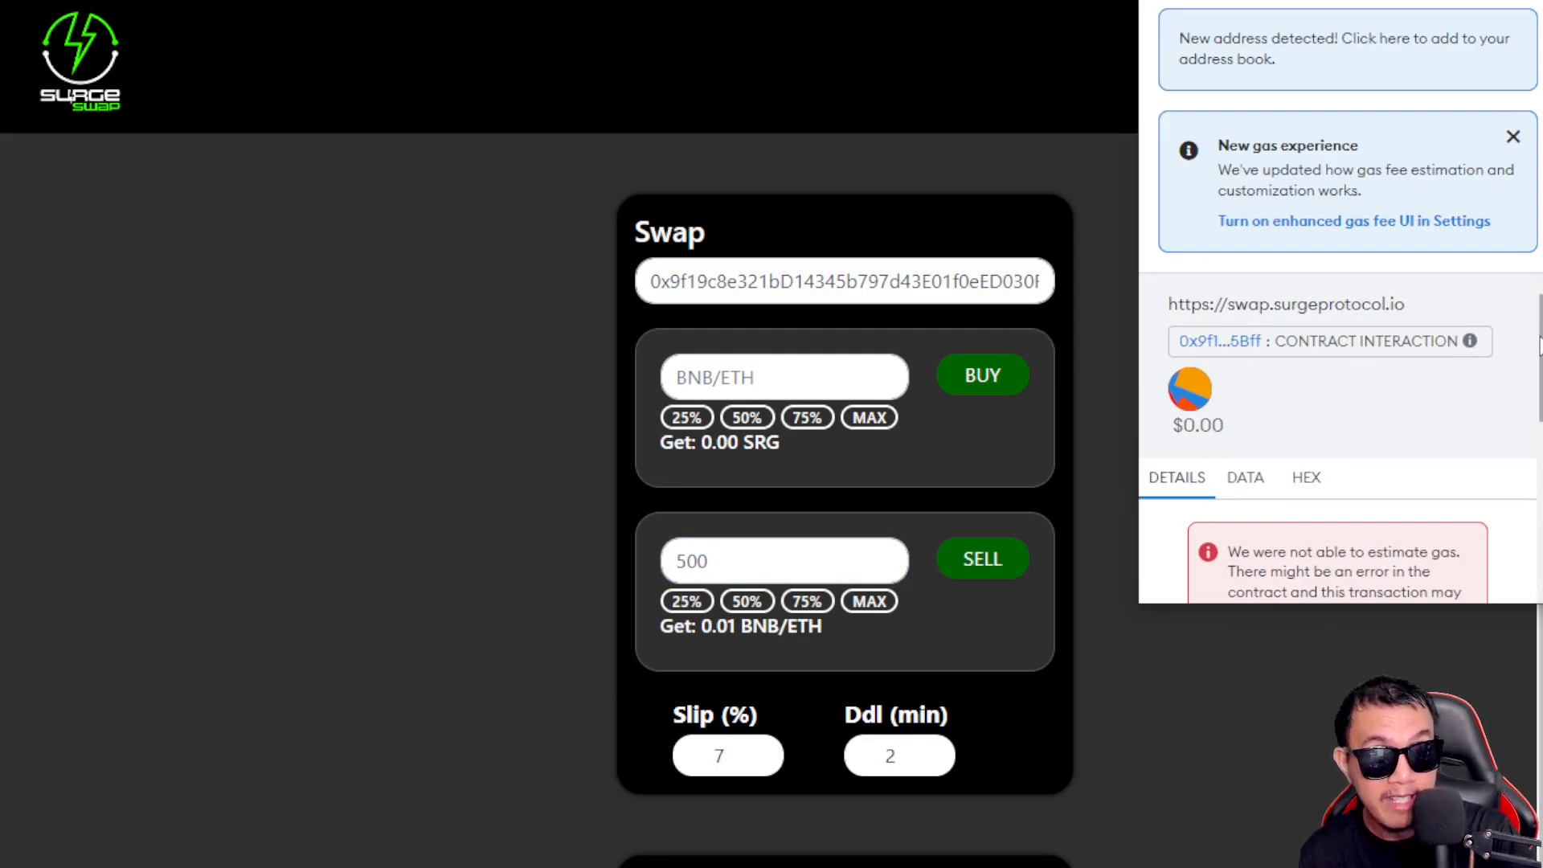
scroll(down, 3)
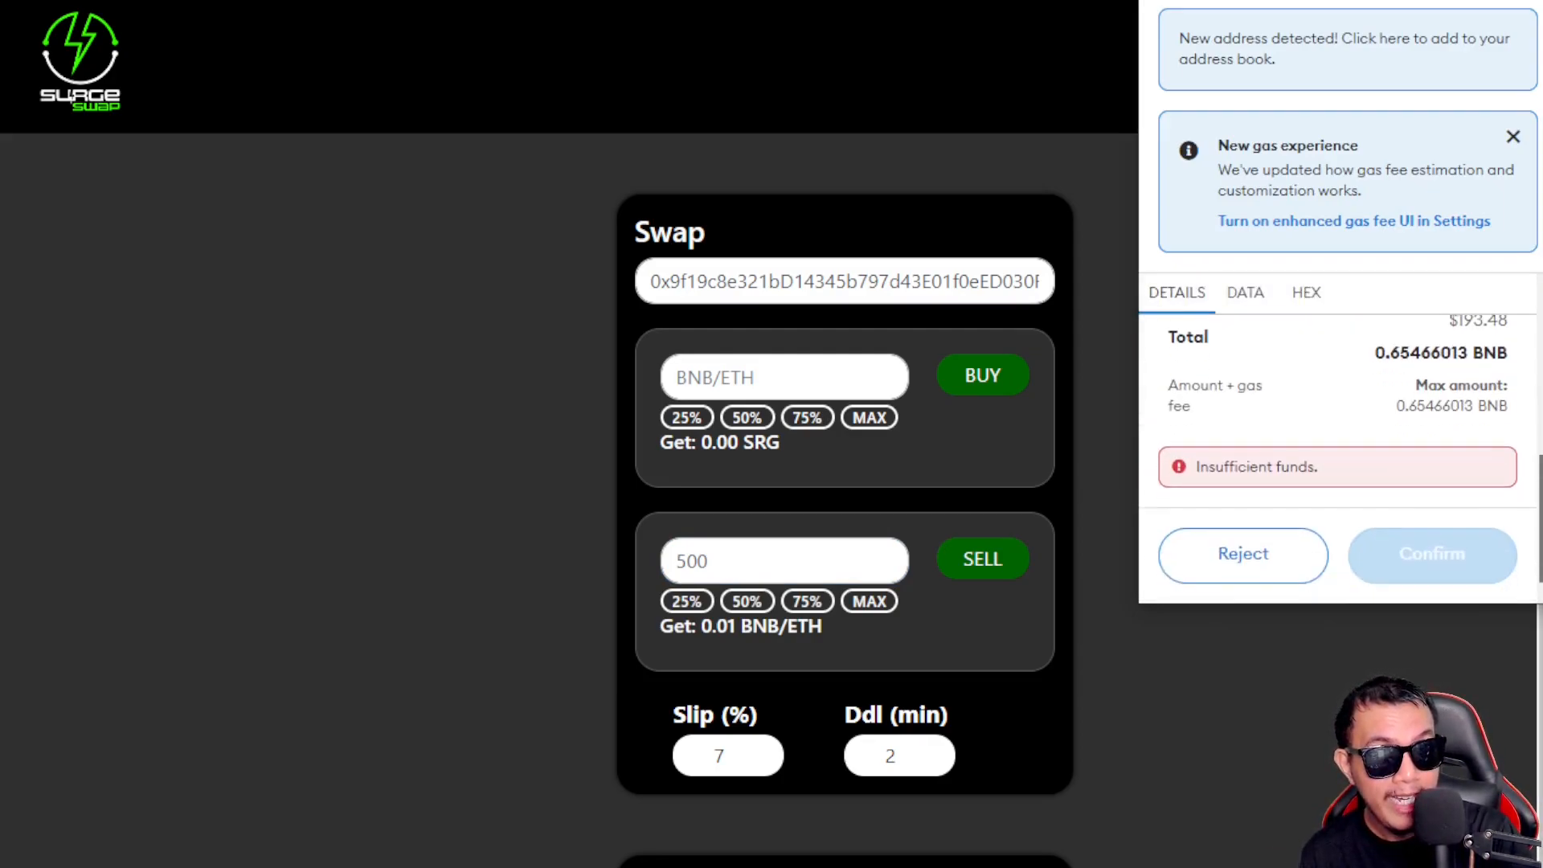
mouse_move(1434, 577)
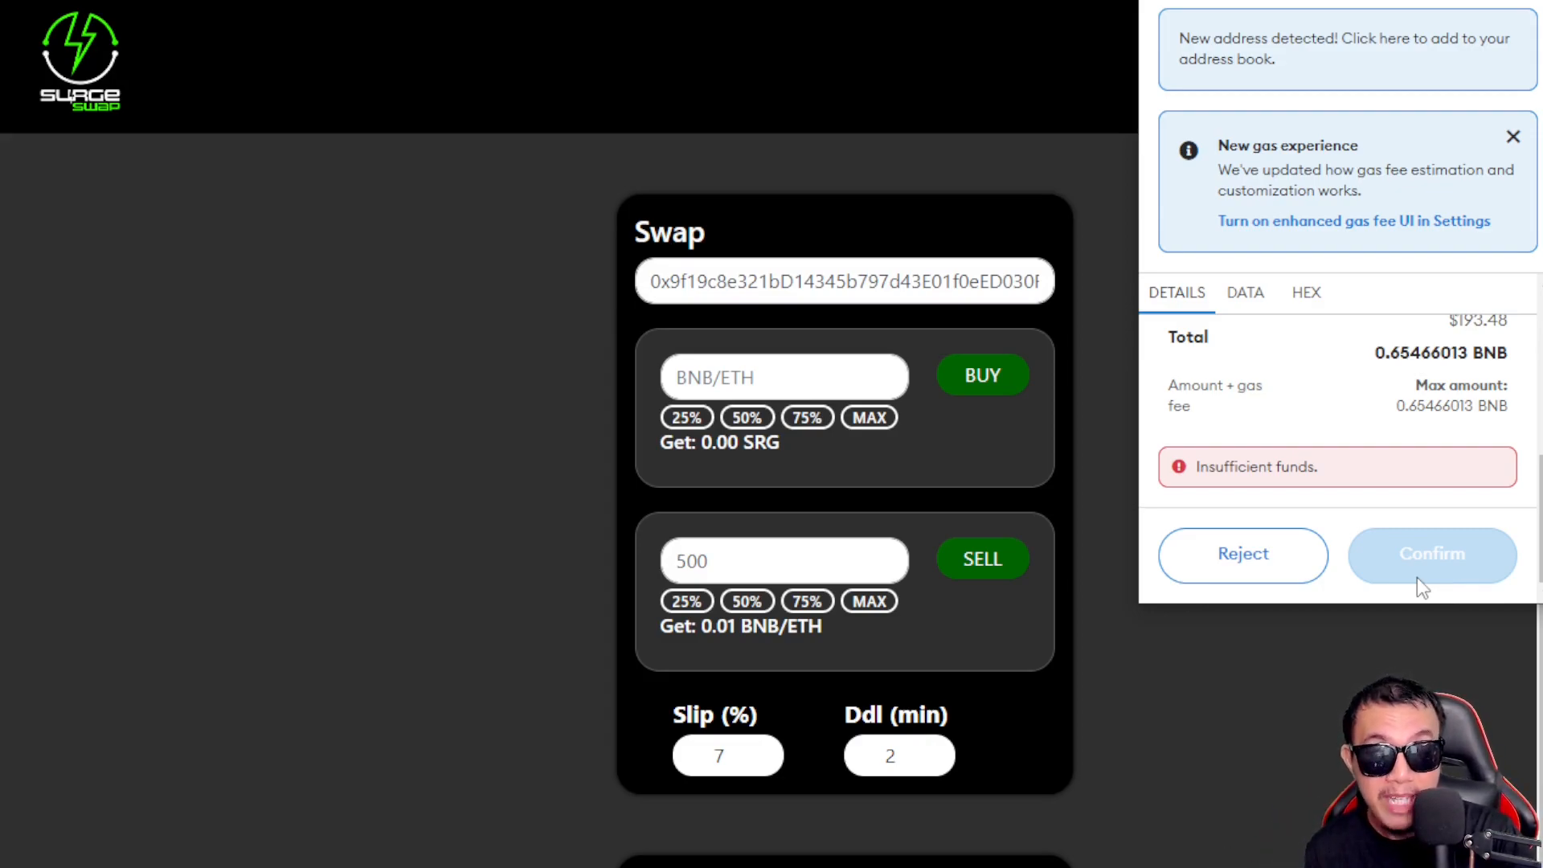
click(1243, 555)
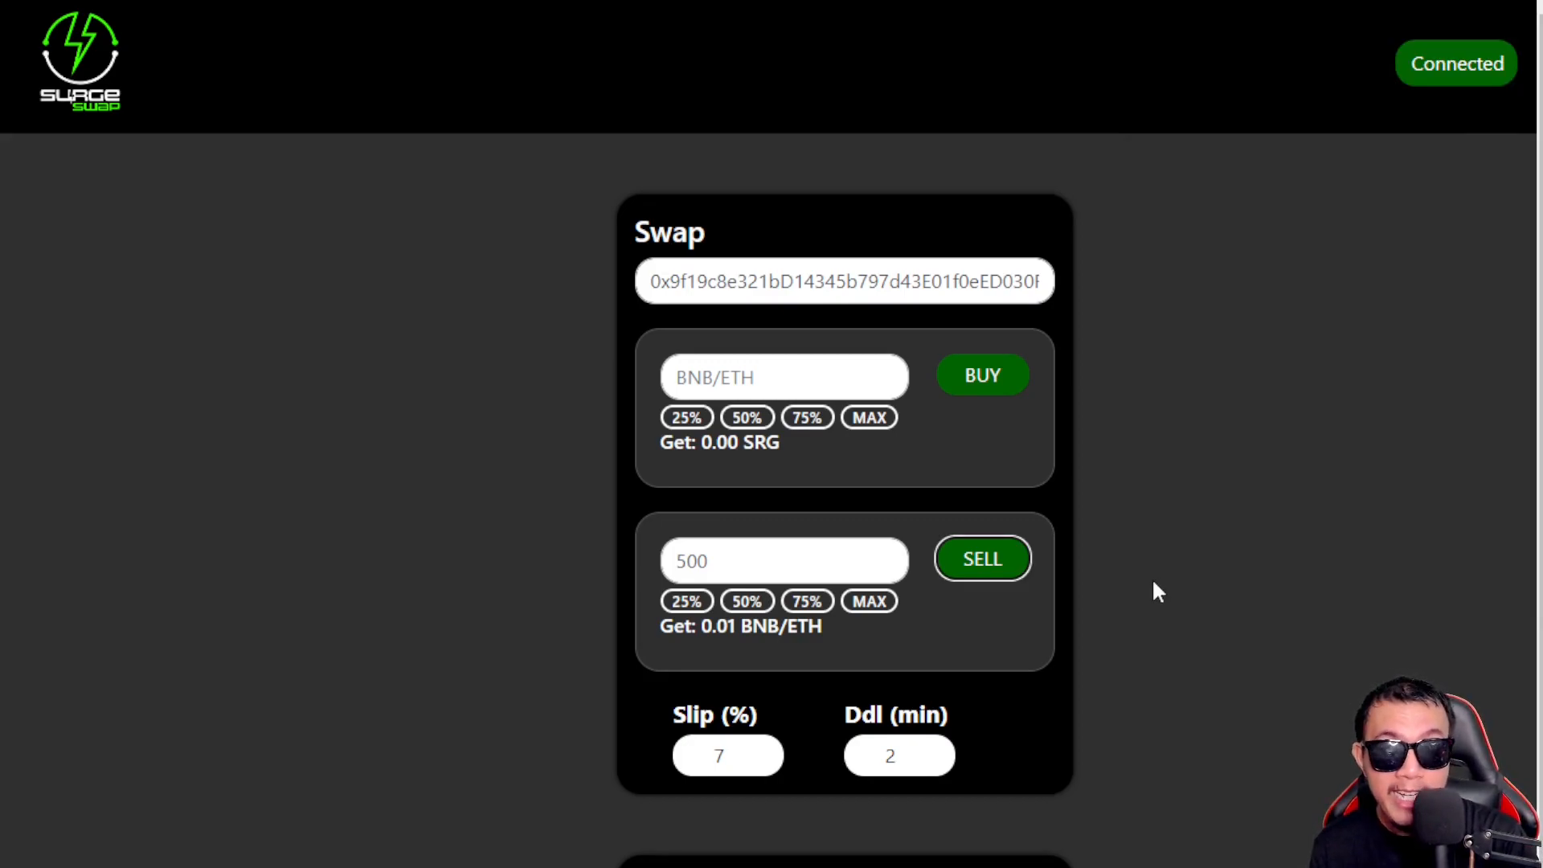
mouse_move(761, 758)
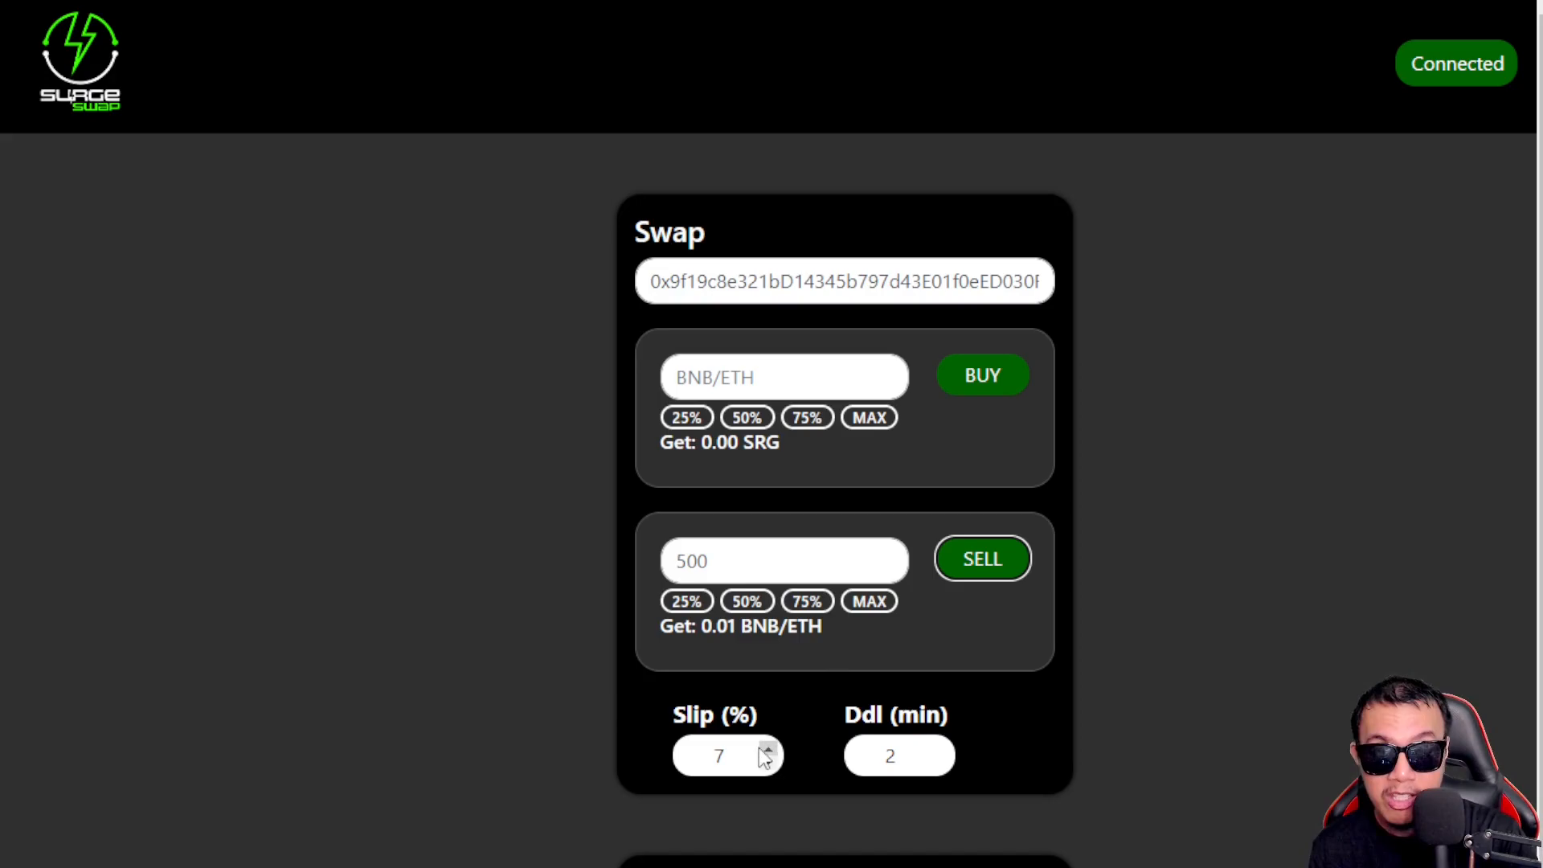
Change the Slip (%) field from 7 to 12
click(768, 750)
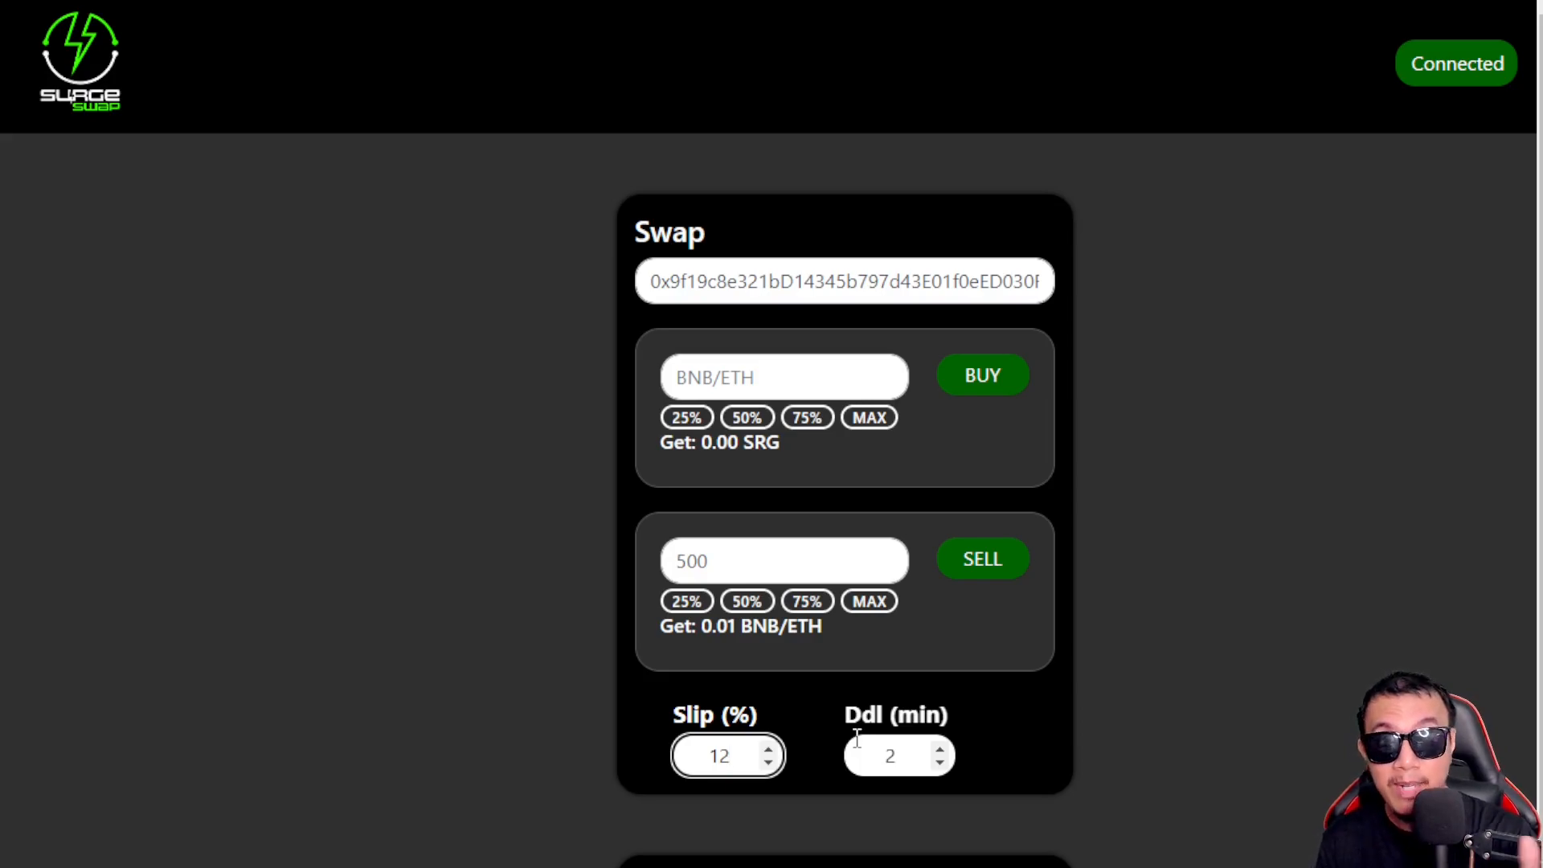
click(722, 755)
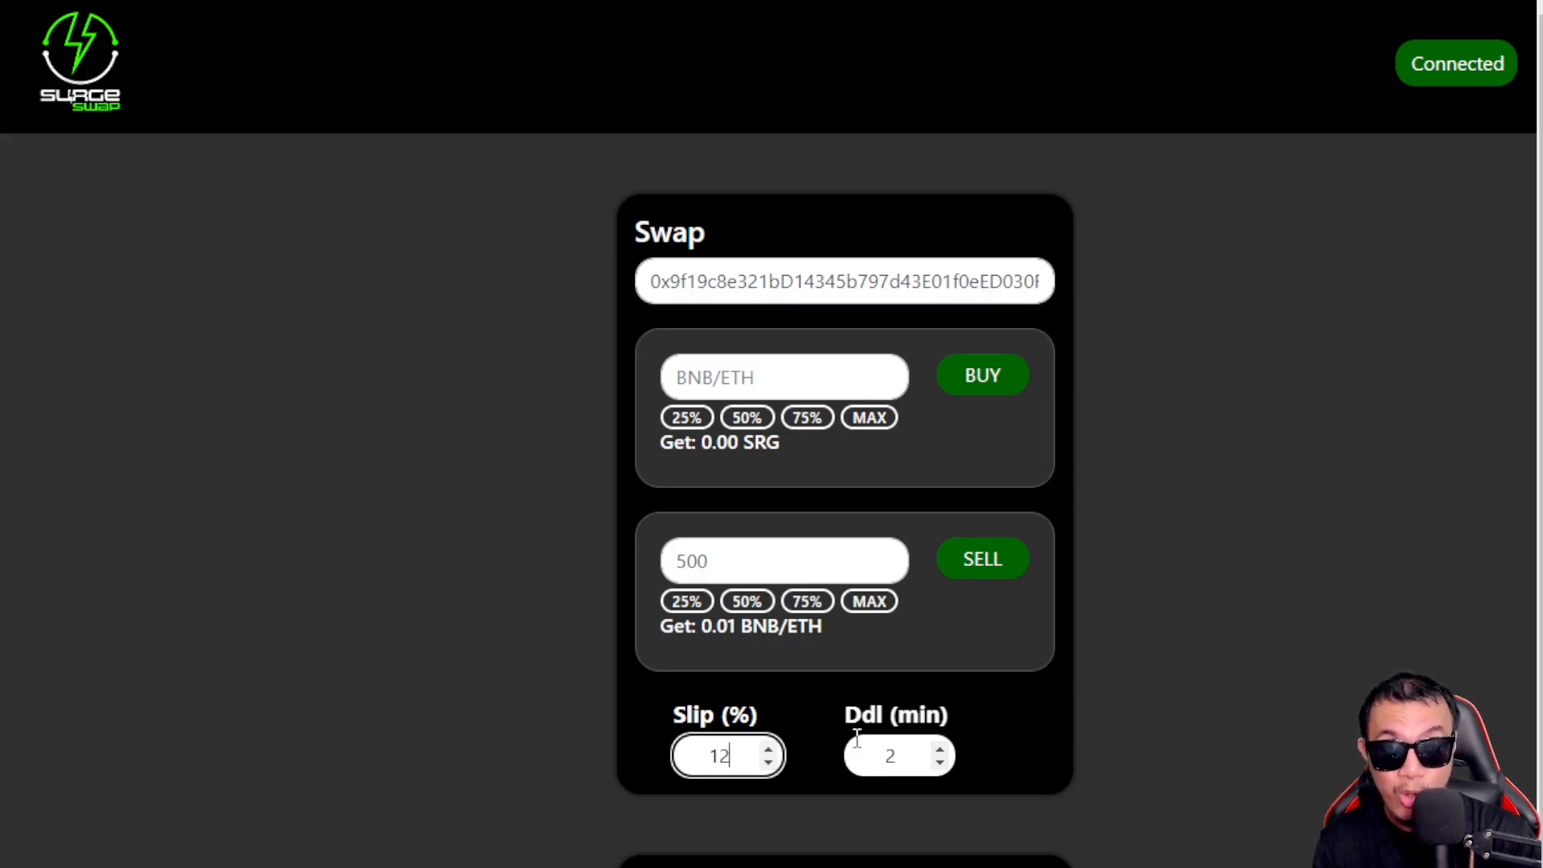